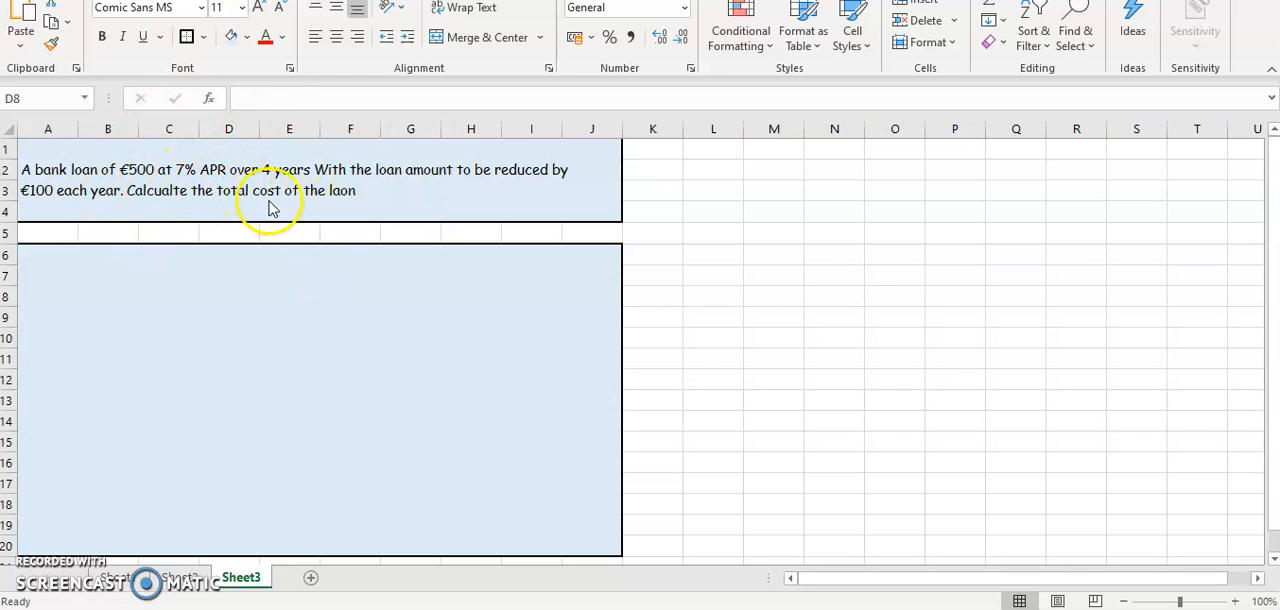
mouse_move(62, 205)
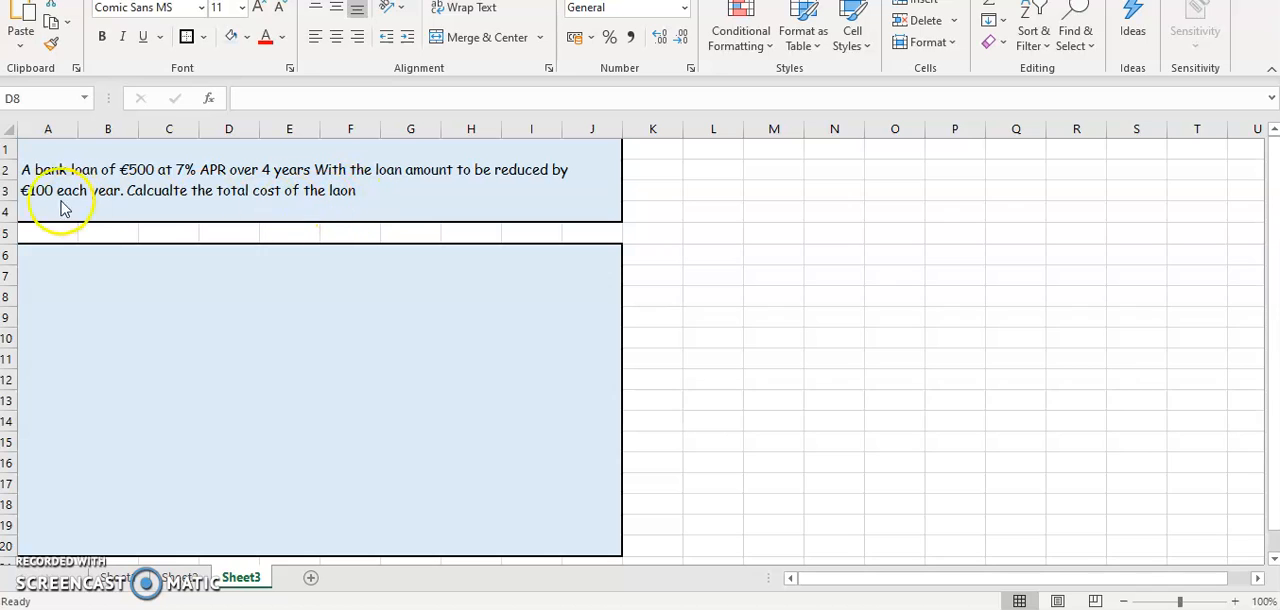
mouse_move(175, 178)
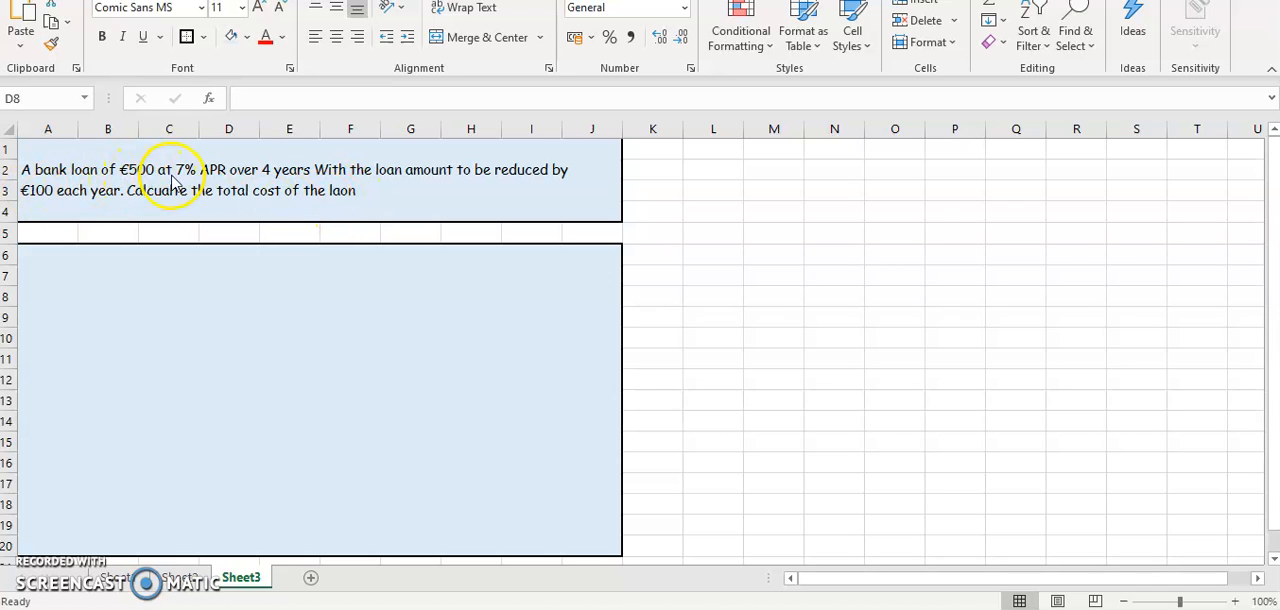
mouse_move(276, 185)
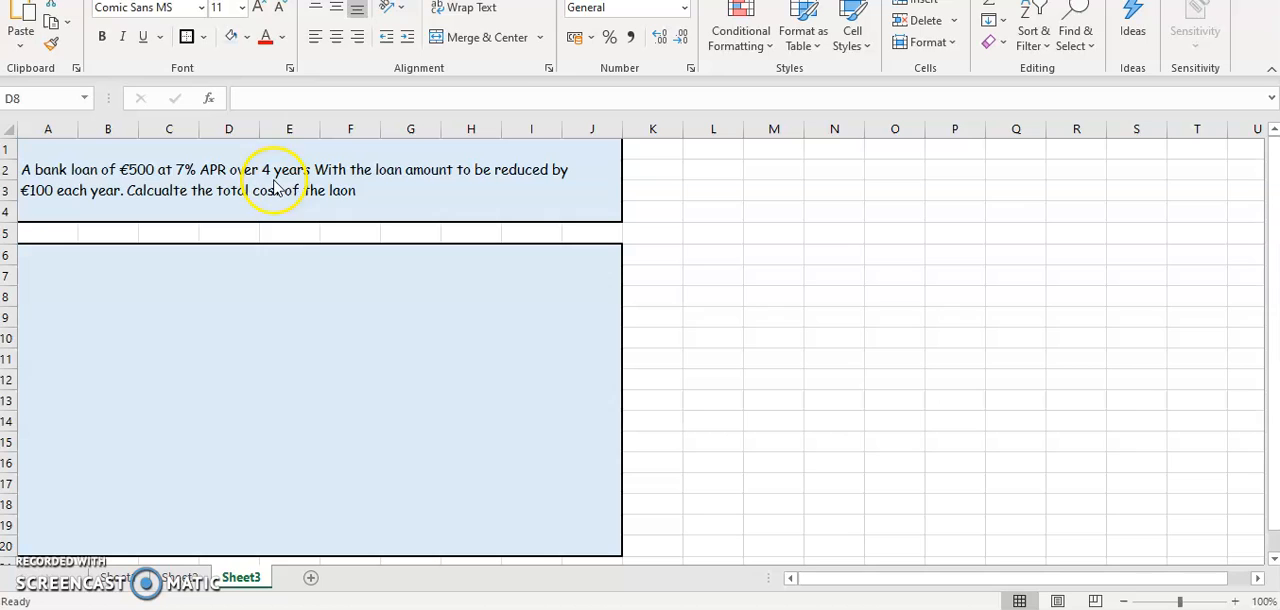
mouse_move(438, 187)
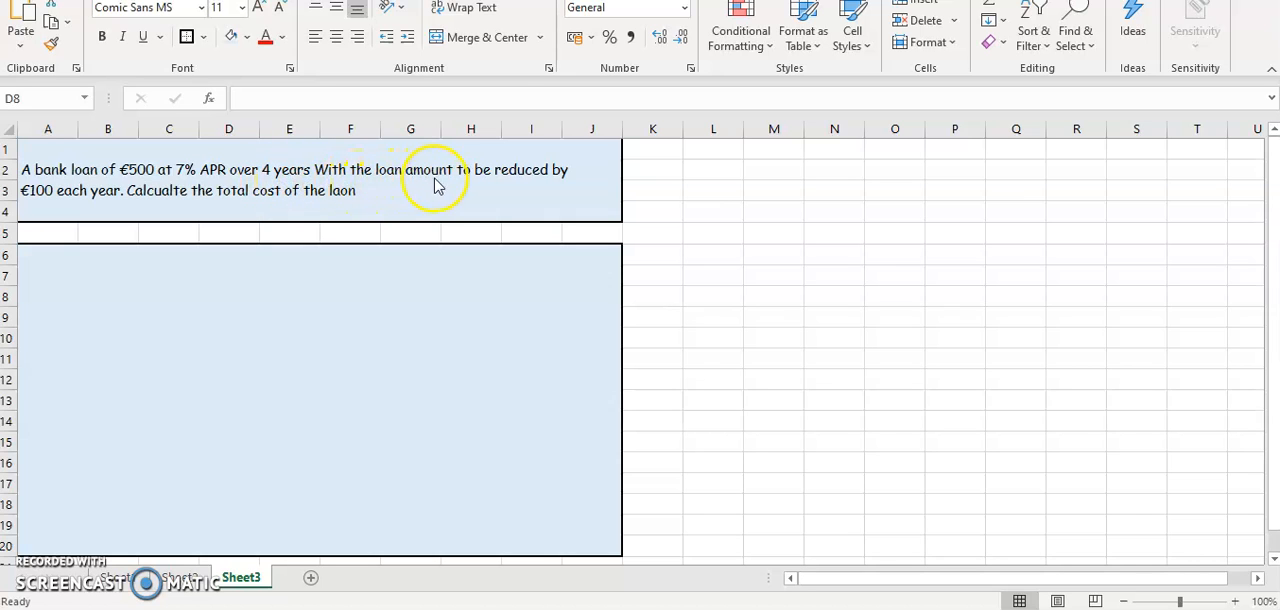
mouse_move(80, 198)
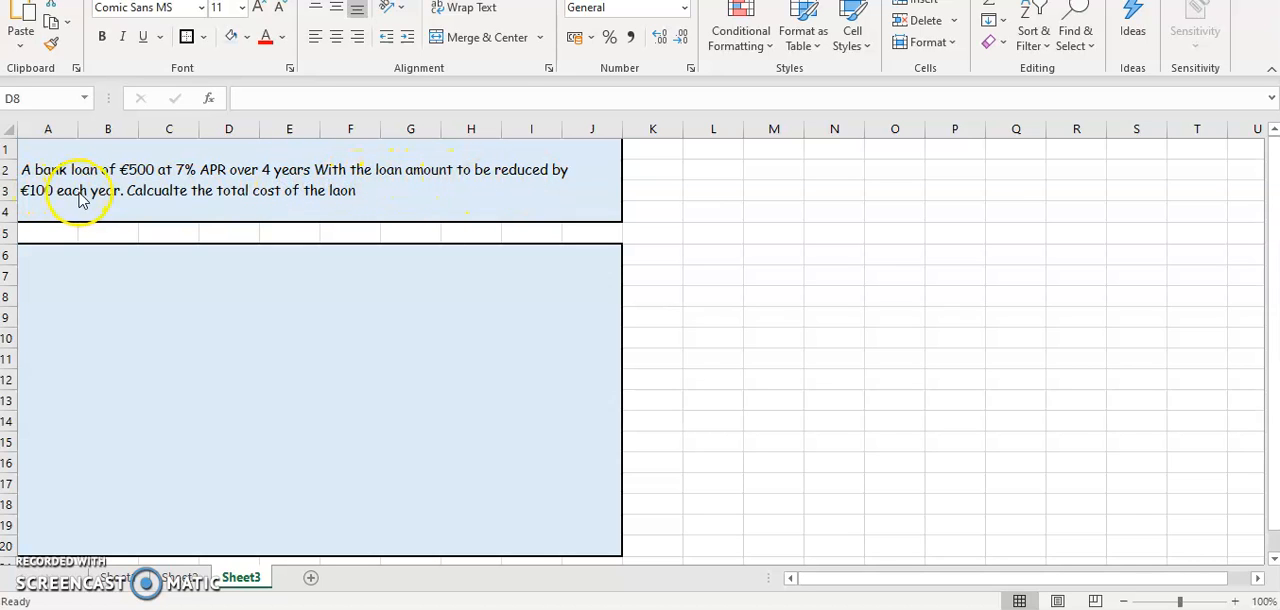
mouse_move(100, 278)
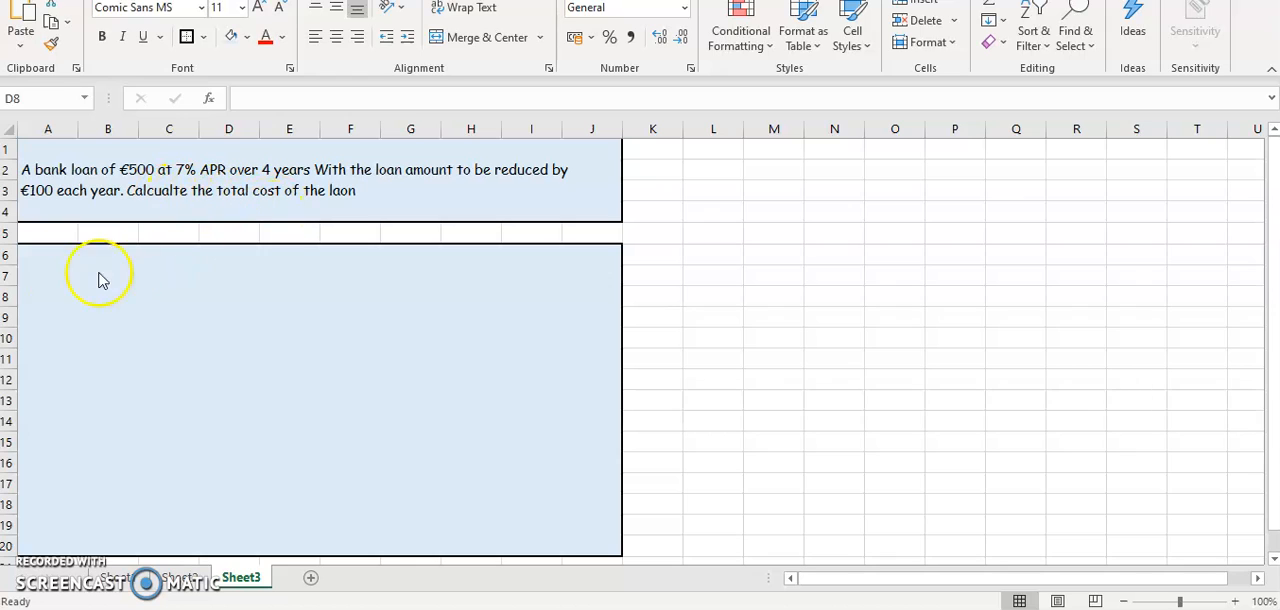
- Label A7 'Year 1' with working 500 * 7% and enter =500*7% for interest 35
left_click(46, 277)
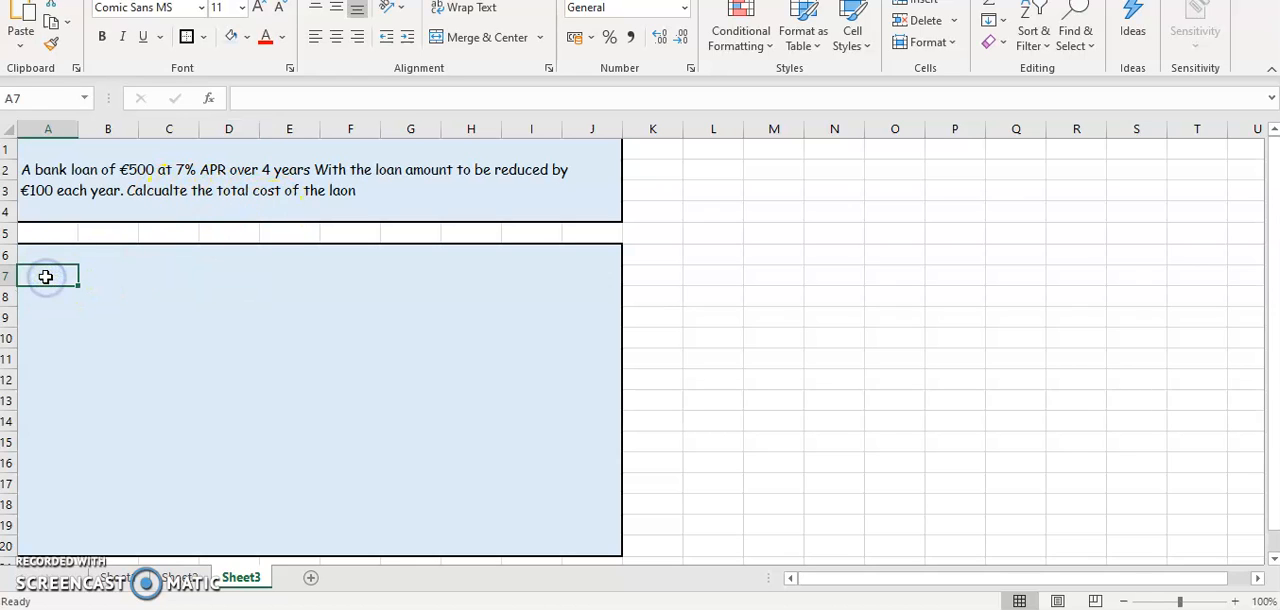
type("Year 1")
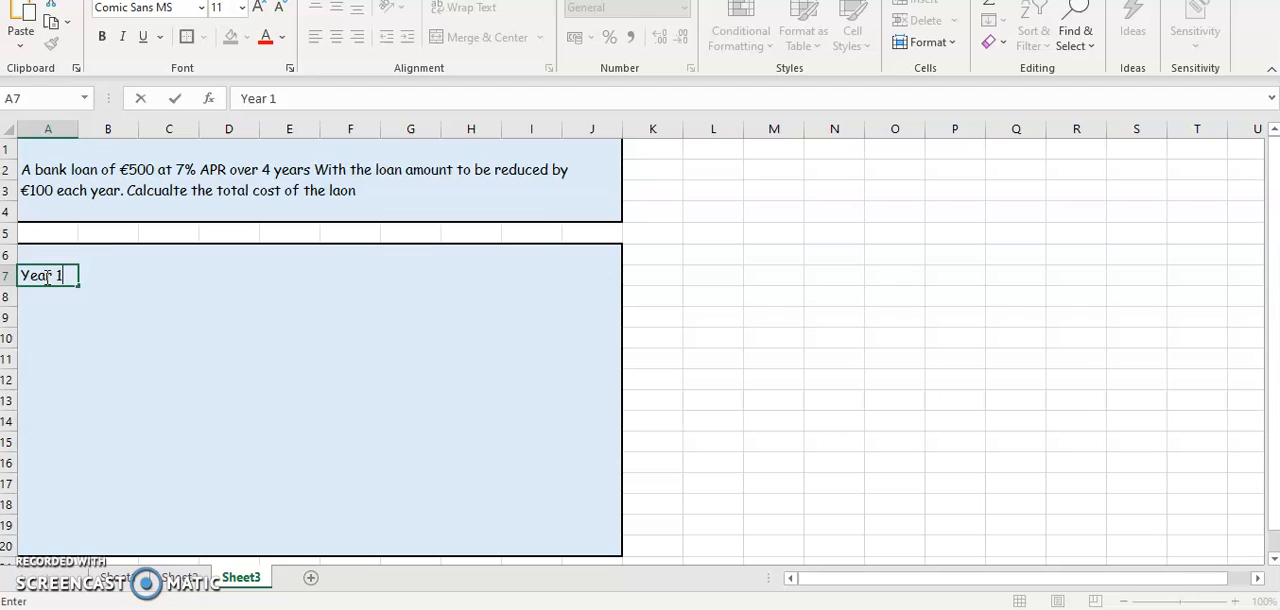
type("5")
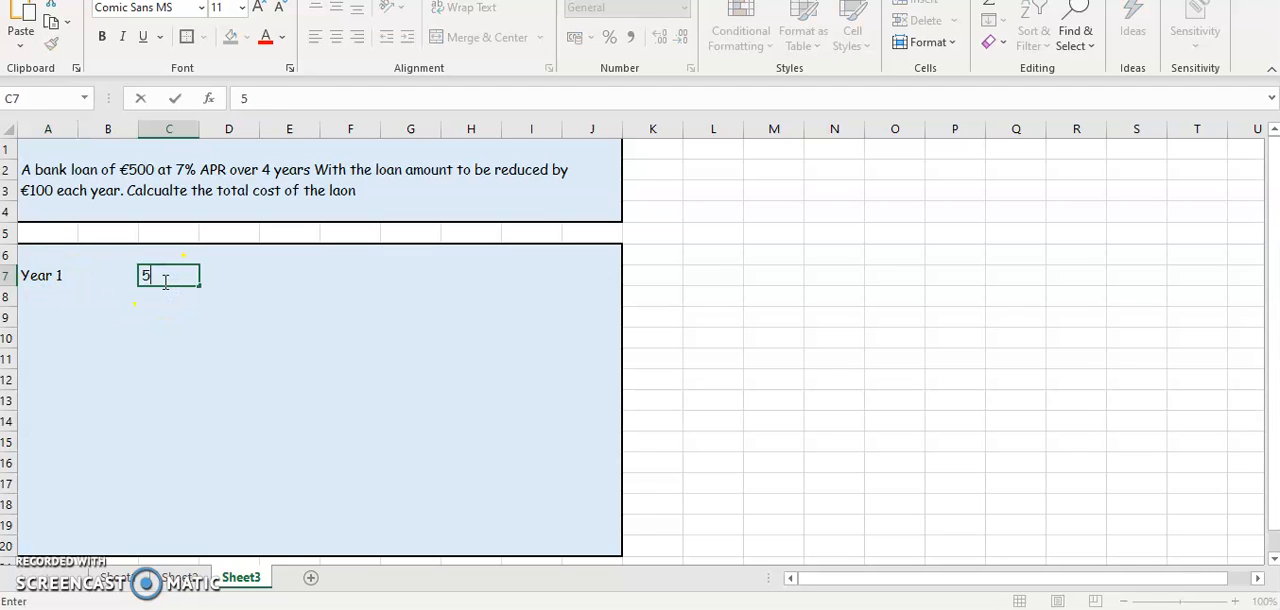
type("00 * 7")
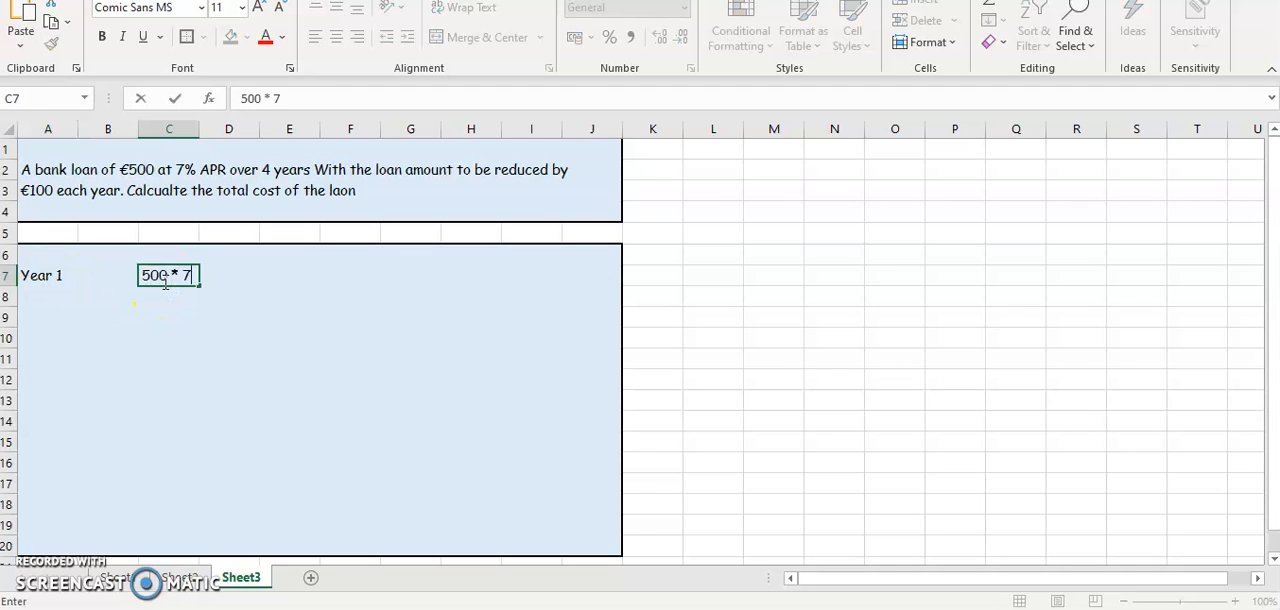
type("%")
left_click(289, 275)
type("=")
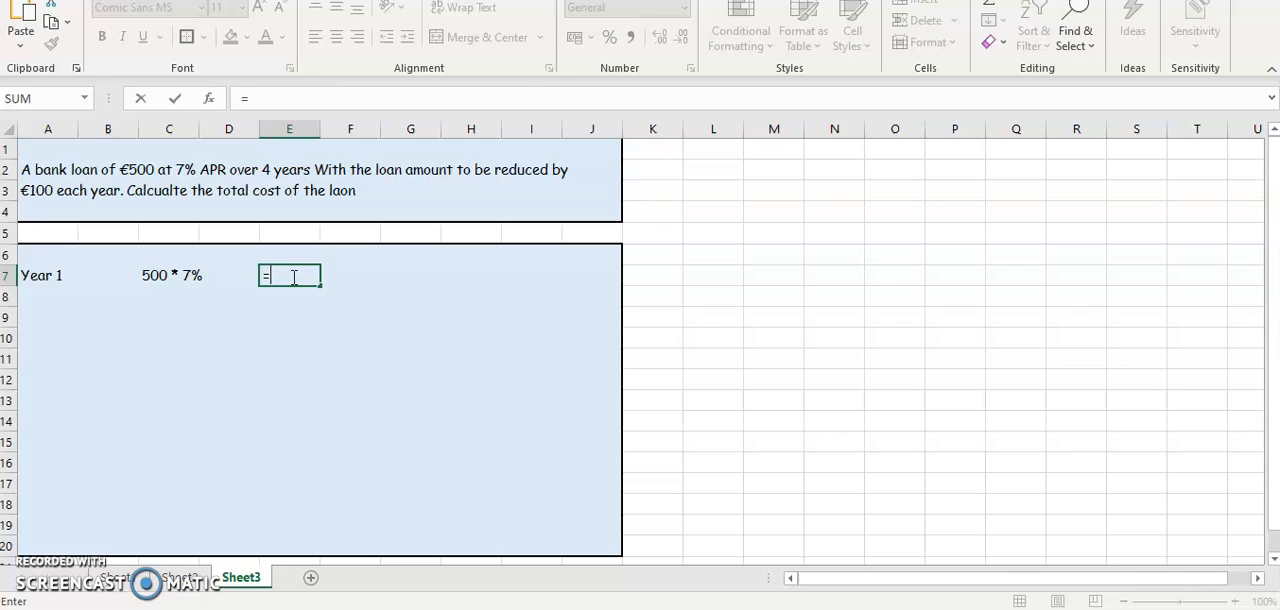
type("500*")
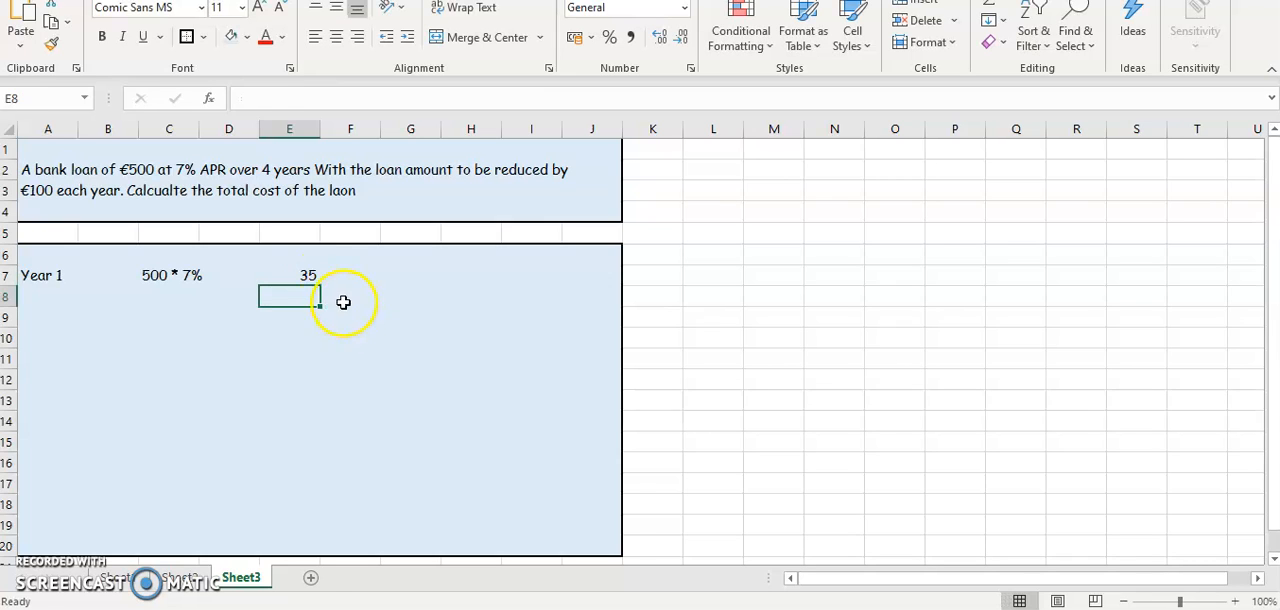
- Label A8 'Year 2' and type the working 500 - 100 = 400 * 7% in C8
left_click(48, 298)
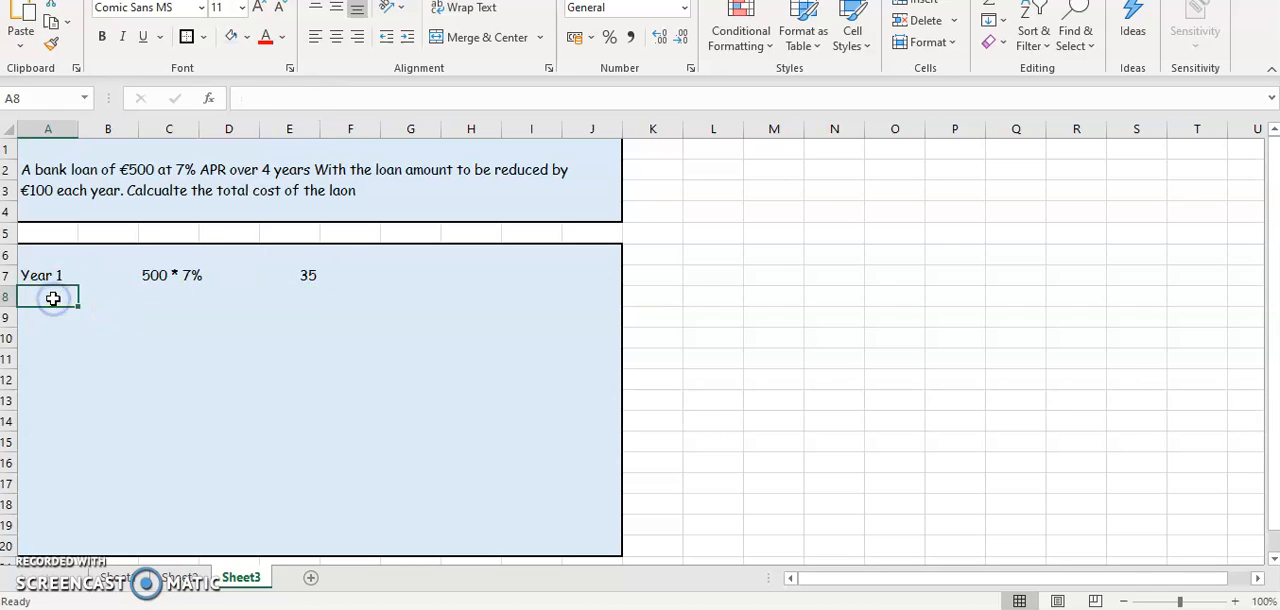
type("Year 2")
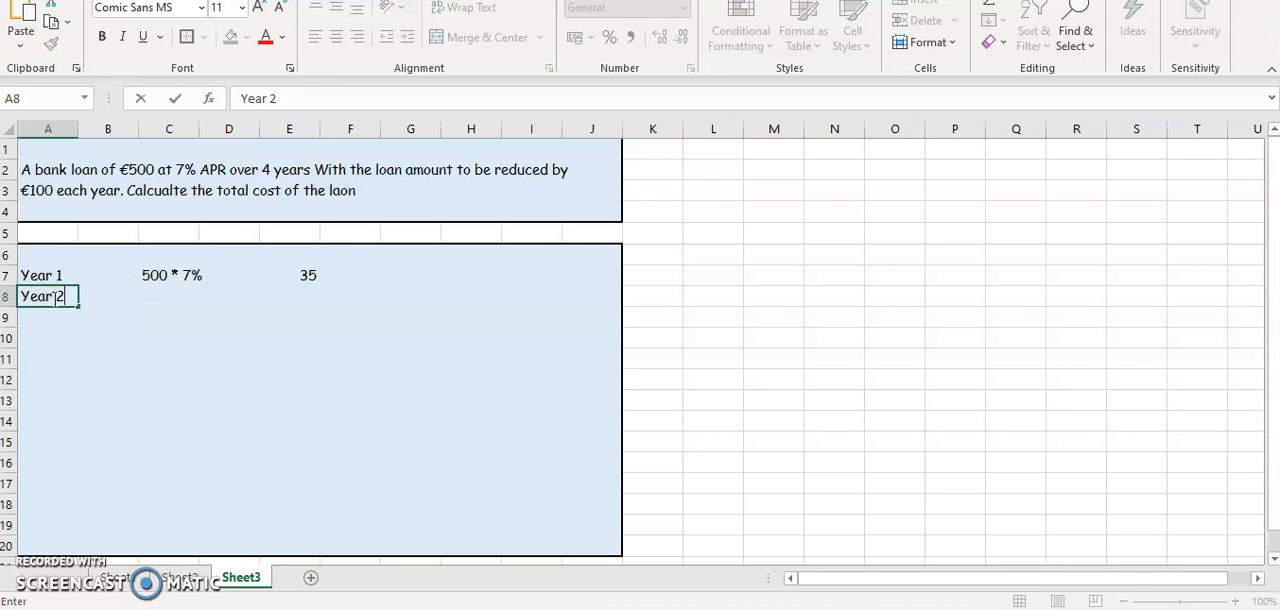
type("500")
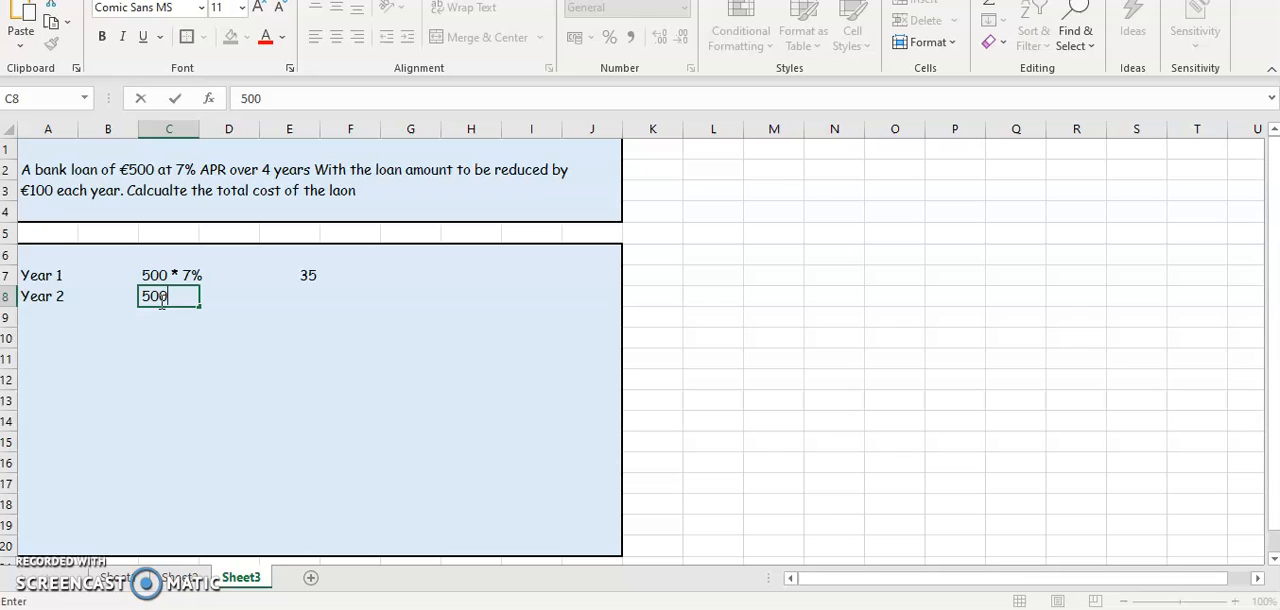
type("- 100")
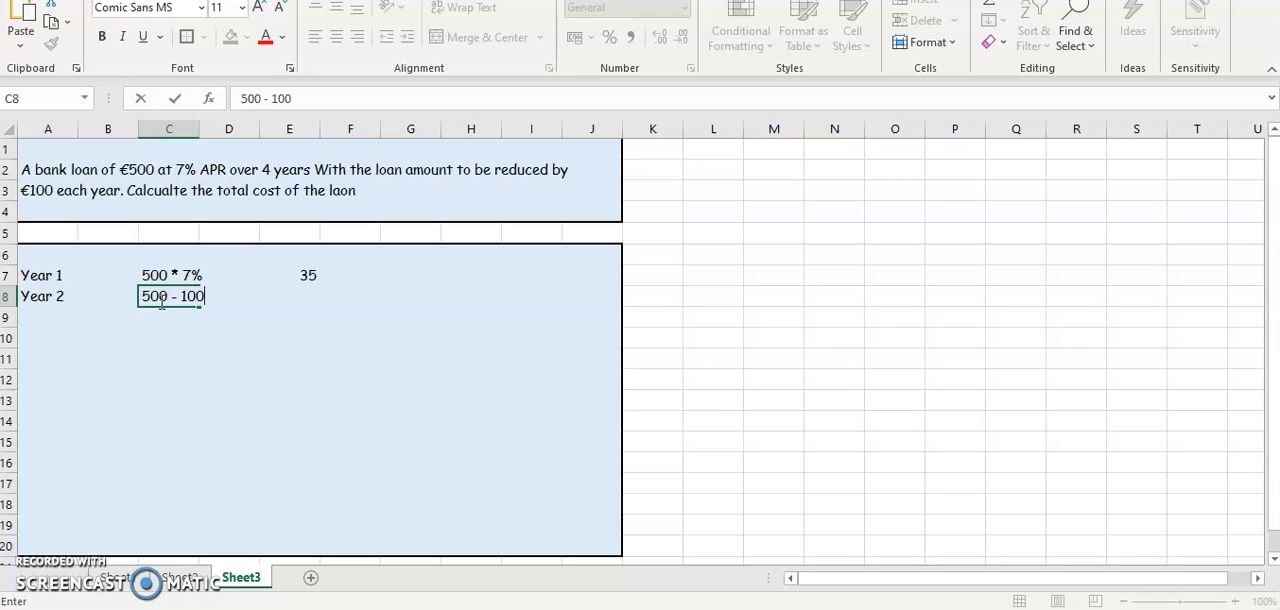
type("= 4")
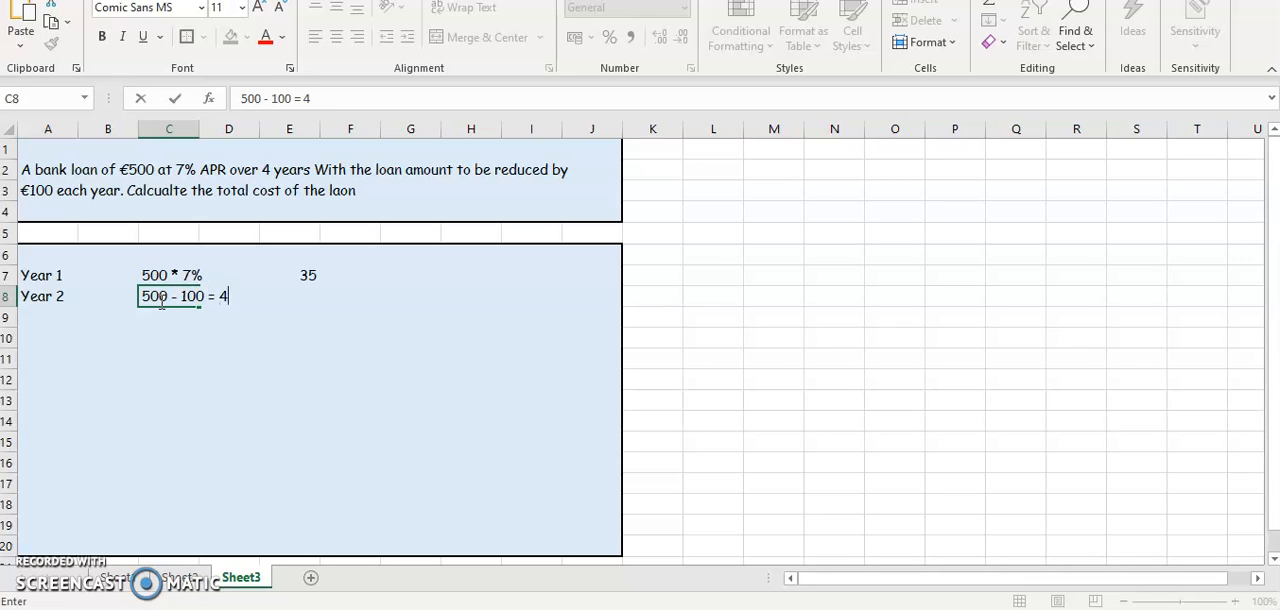
type("00 *")
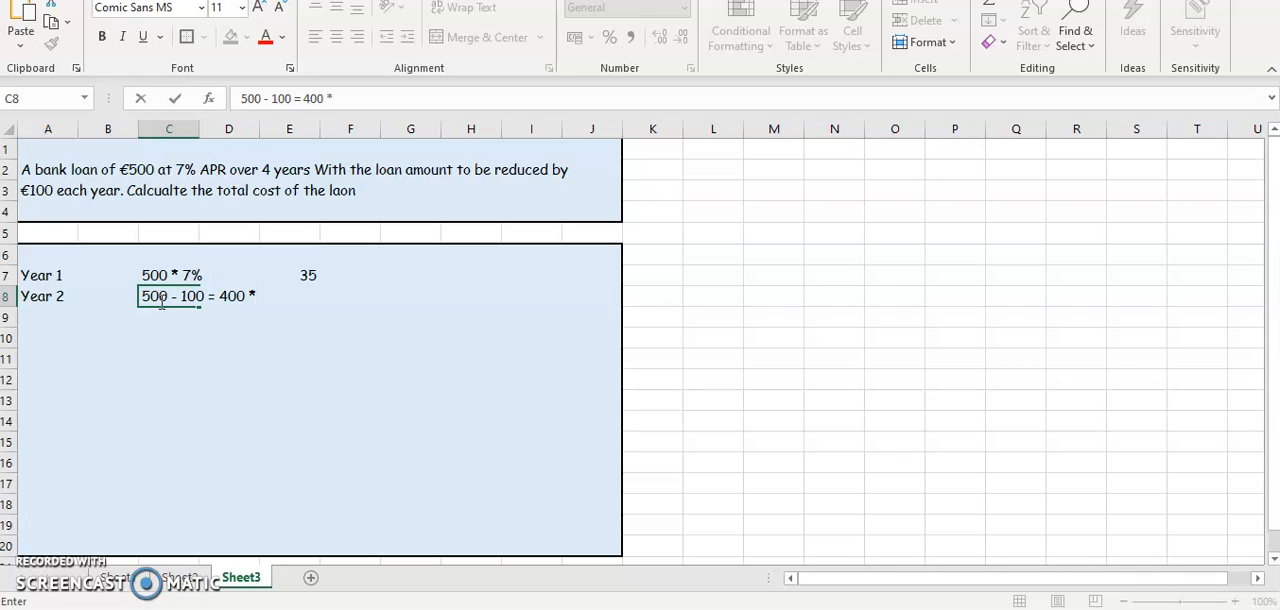
type("7%")
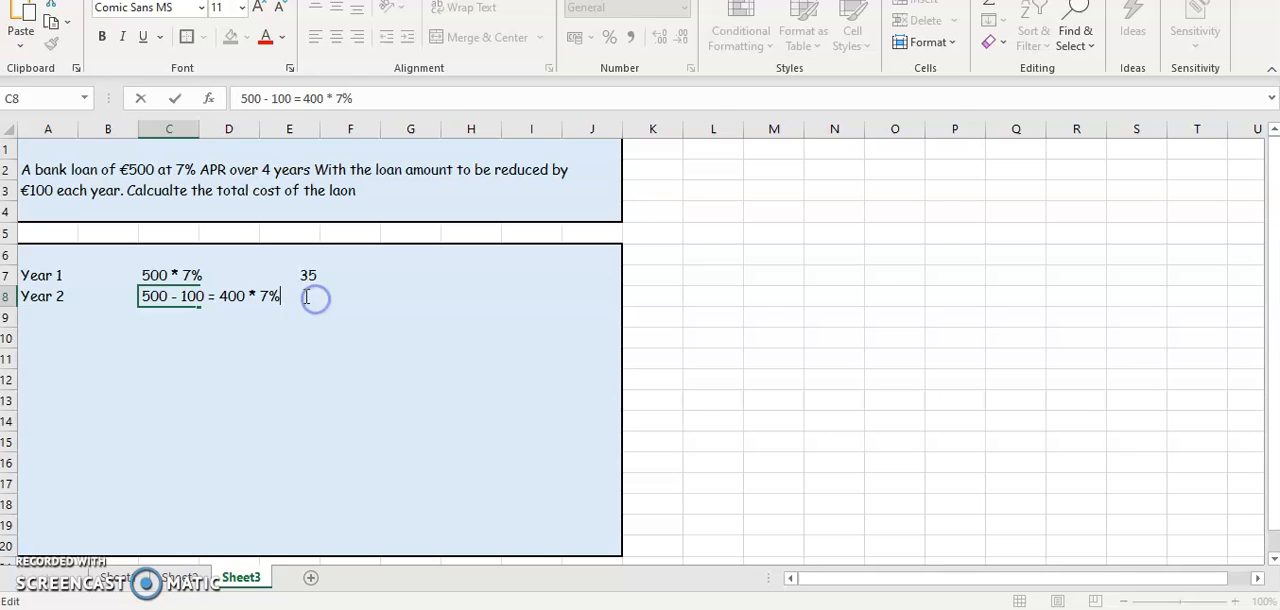
- Move Year 1 interest to F7 (=500*7%) and enter =400*7% in F8 for 28
left_click(290, 275)
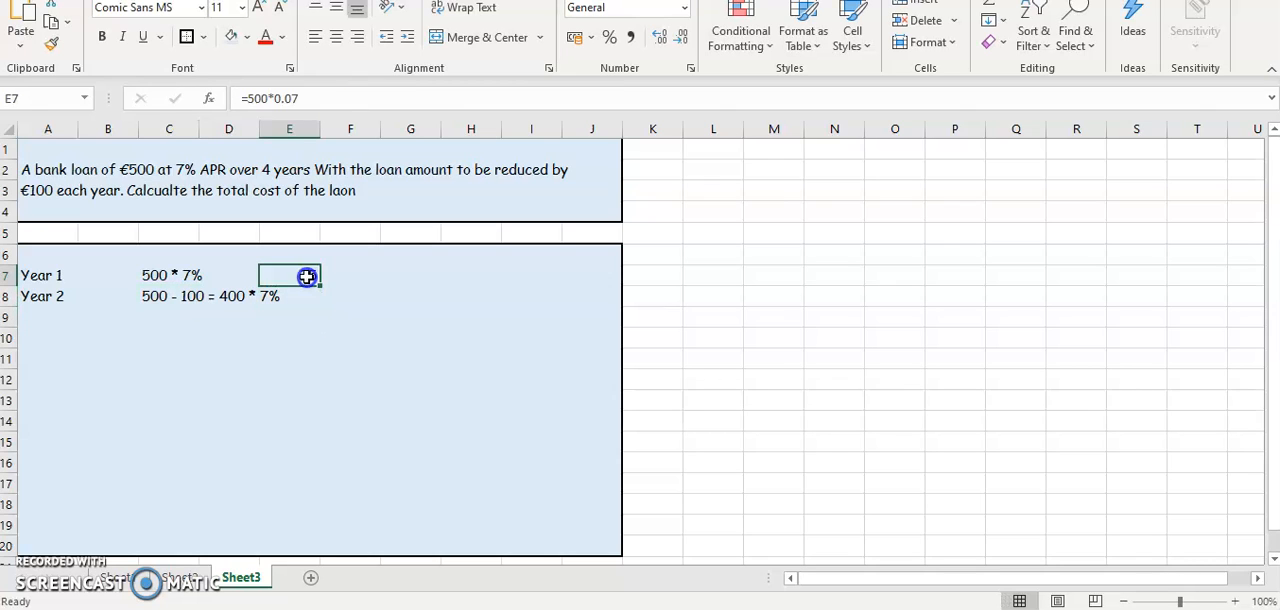
left_click(350, 317)
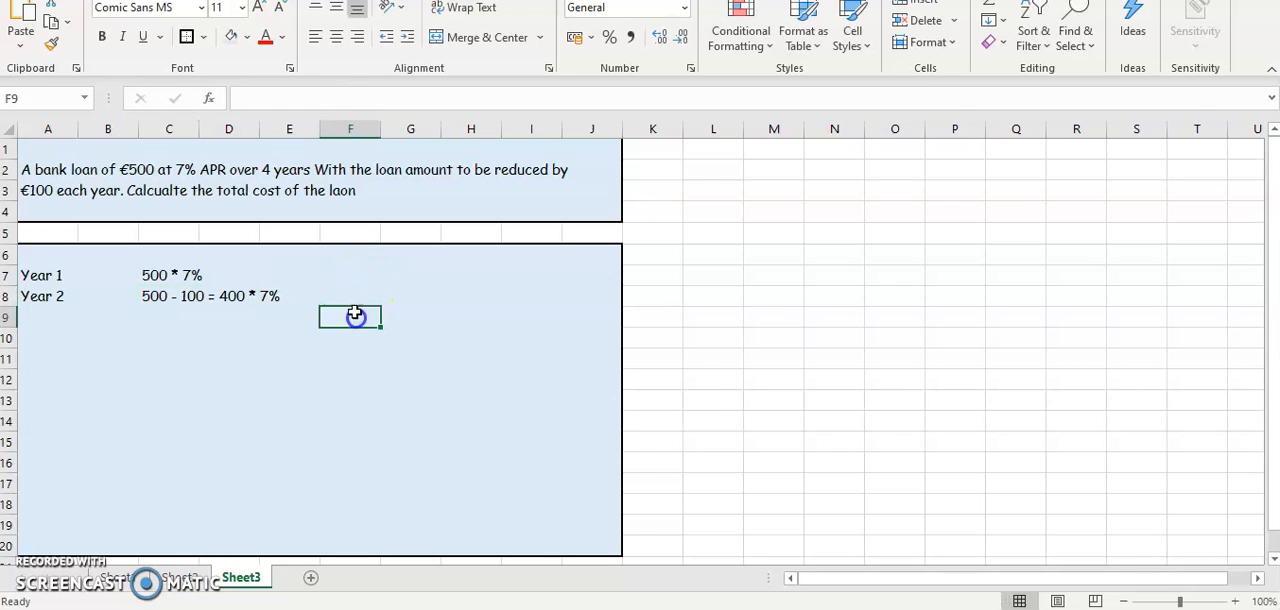
type("=5")
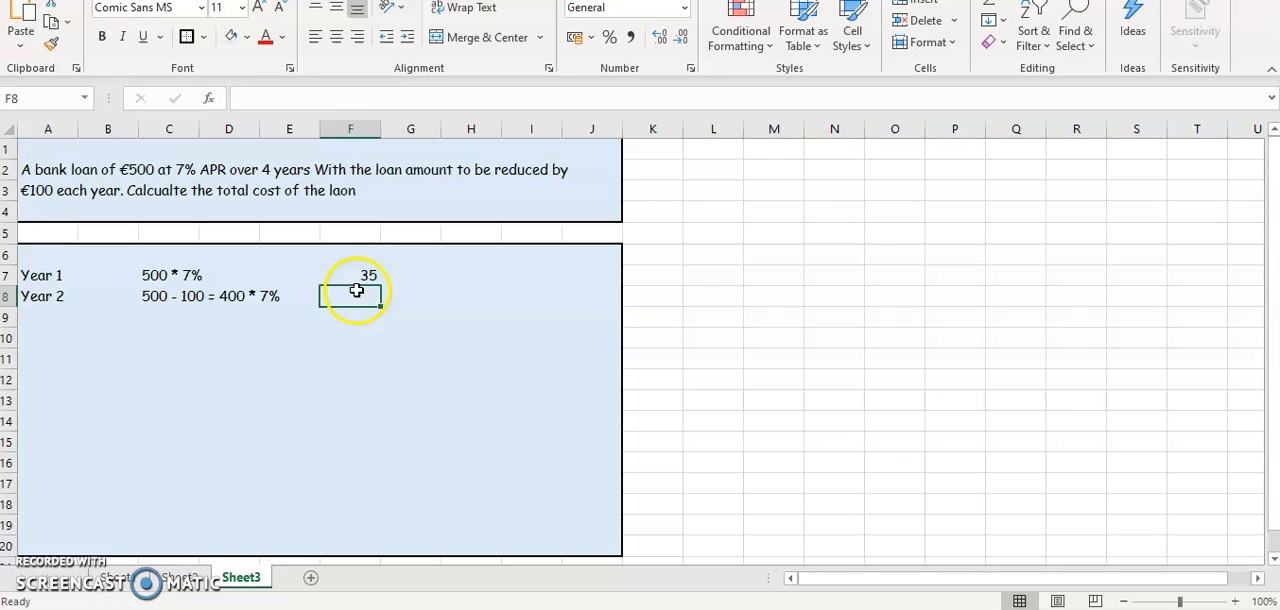
type("=40")
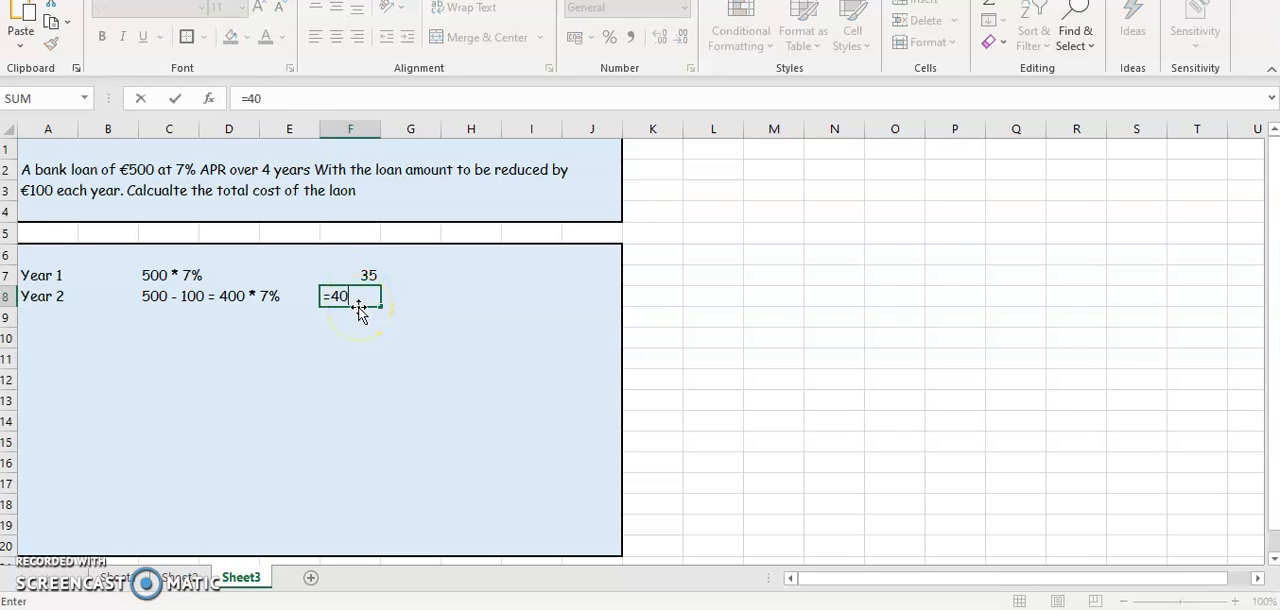
type("00*7")
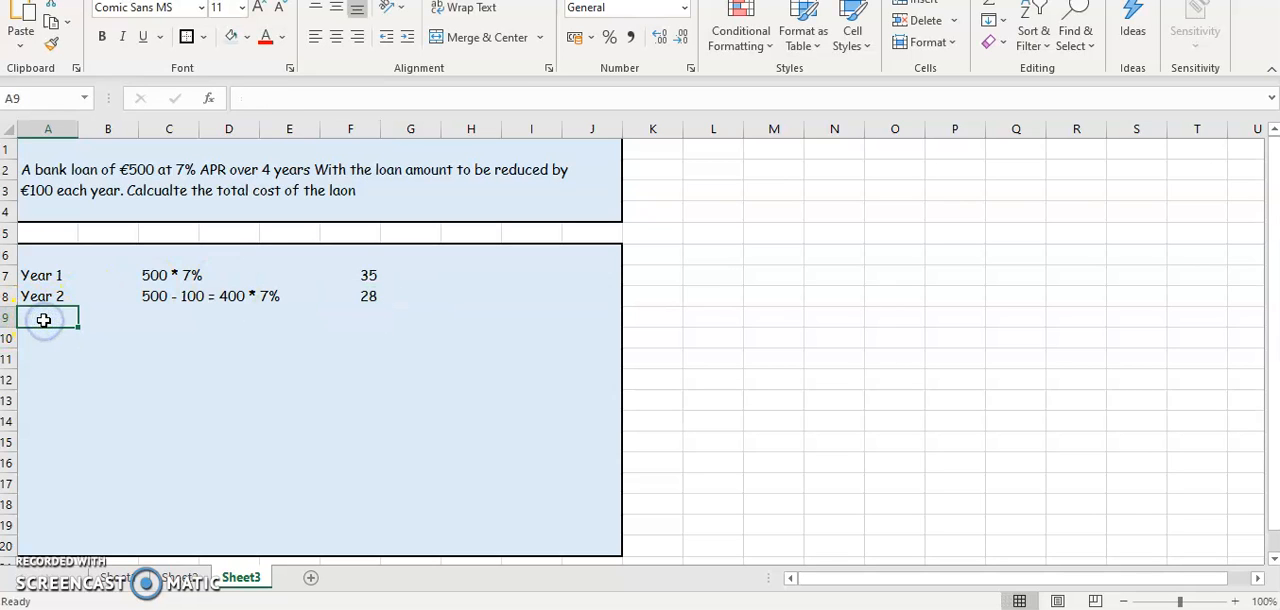
- Add Year 3 with working 400 - 100 = 300 *7% and interest =300*.07 giving 21
type("Year 3")
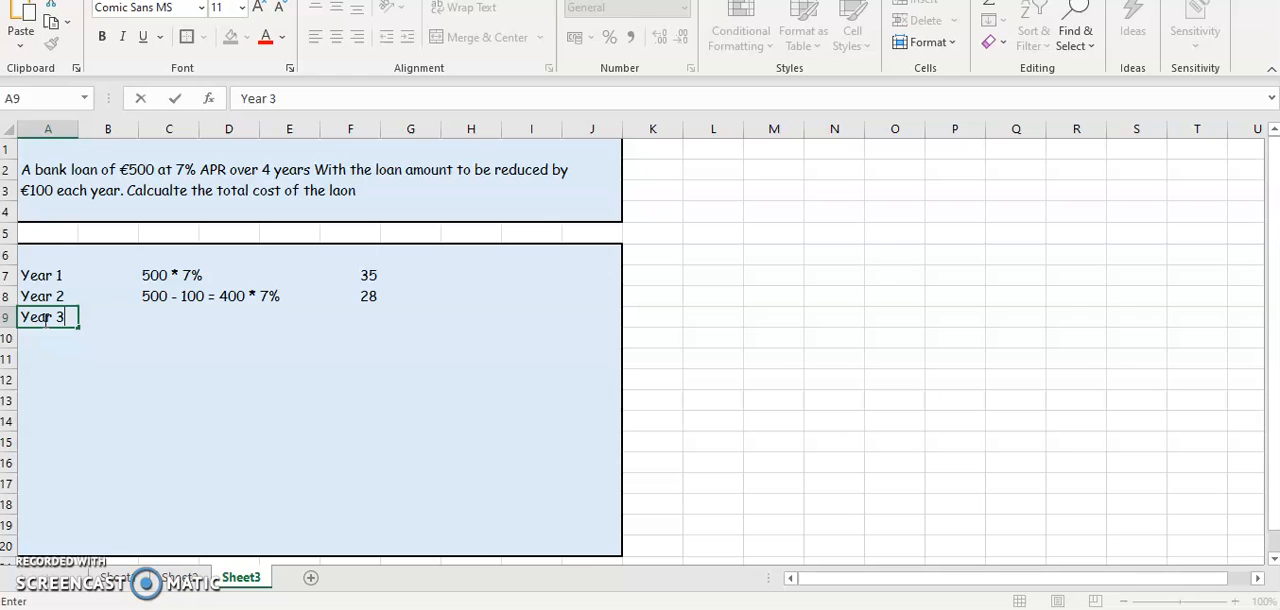
left_click(168, 317)
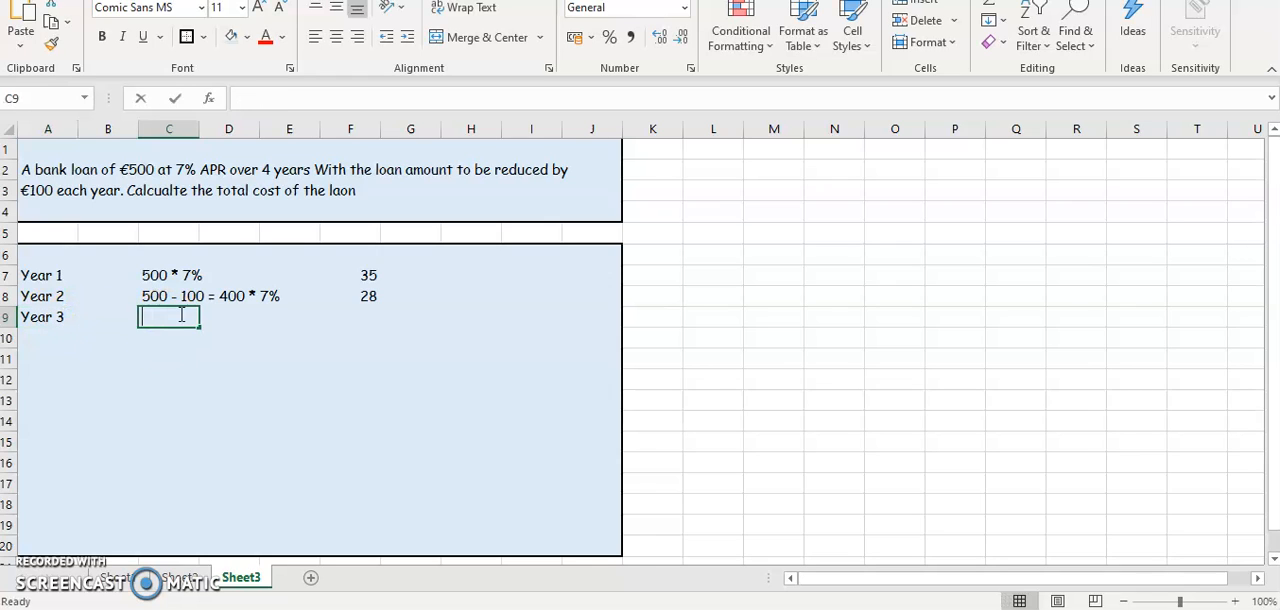
type("400 - 100")
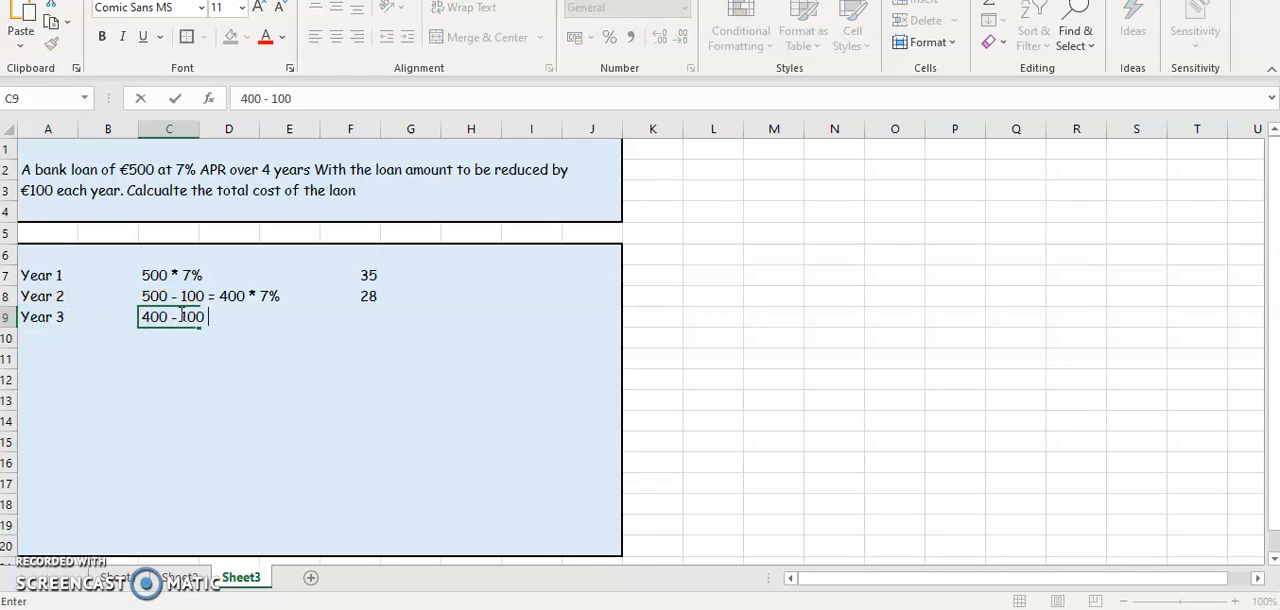
type("= 300")
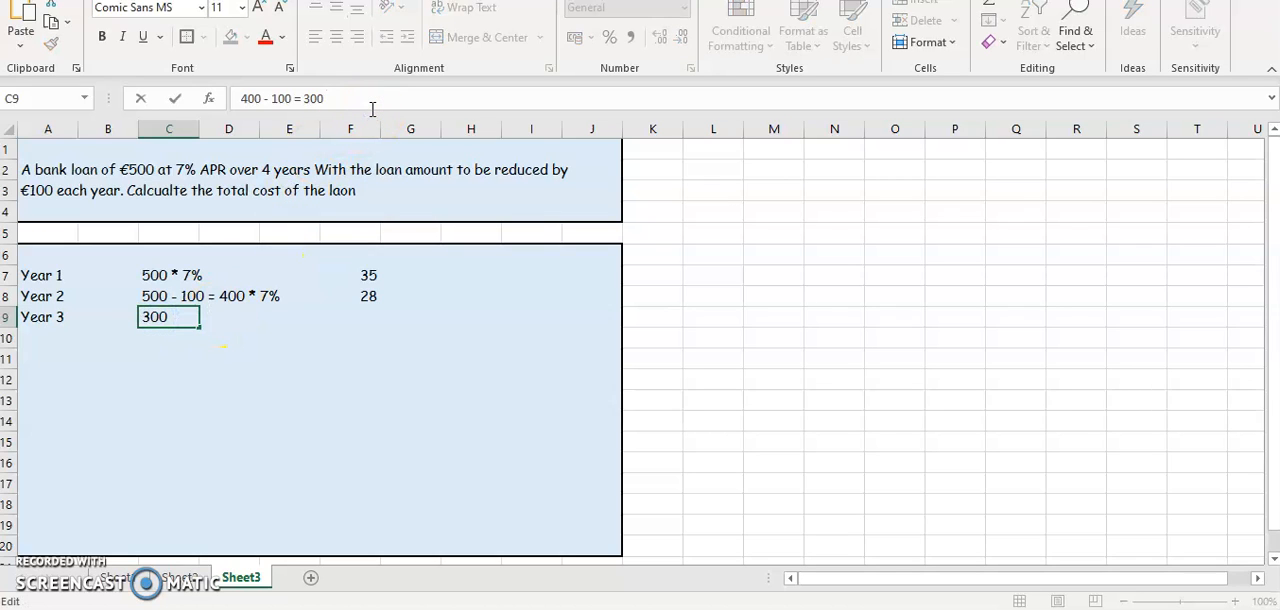
type("*7%")
left_click(350, 317)
type("=")
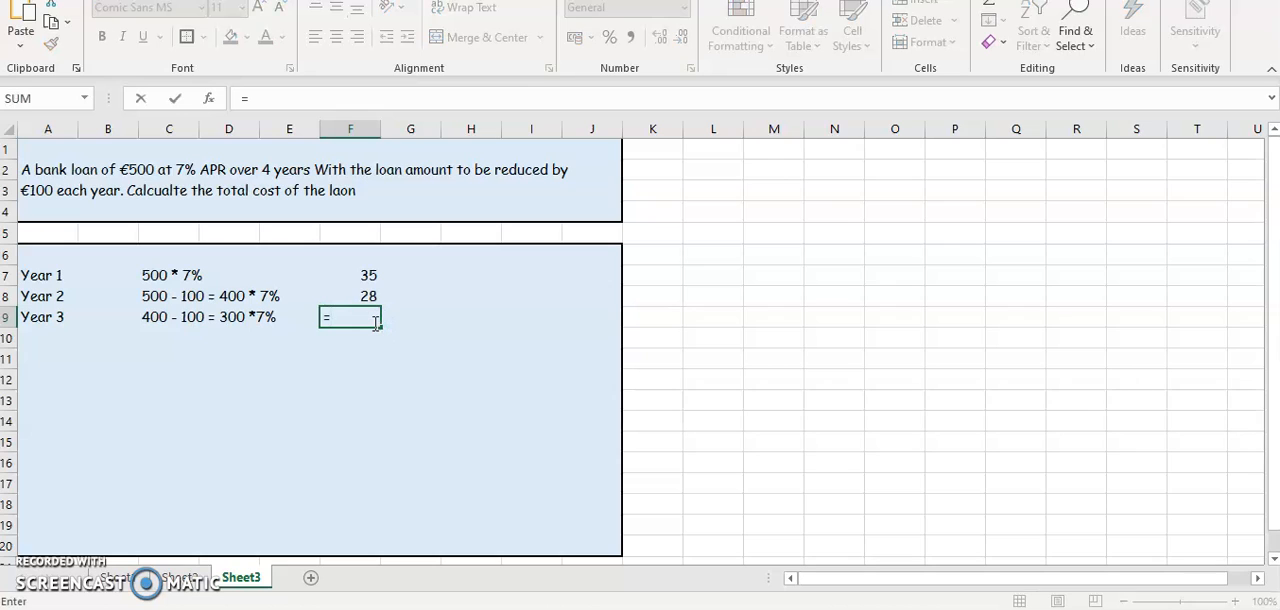
type("300*.0")
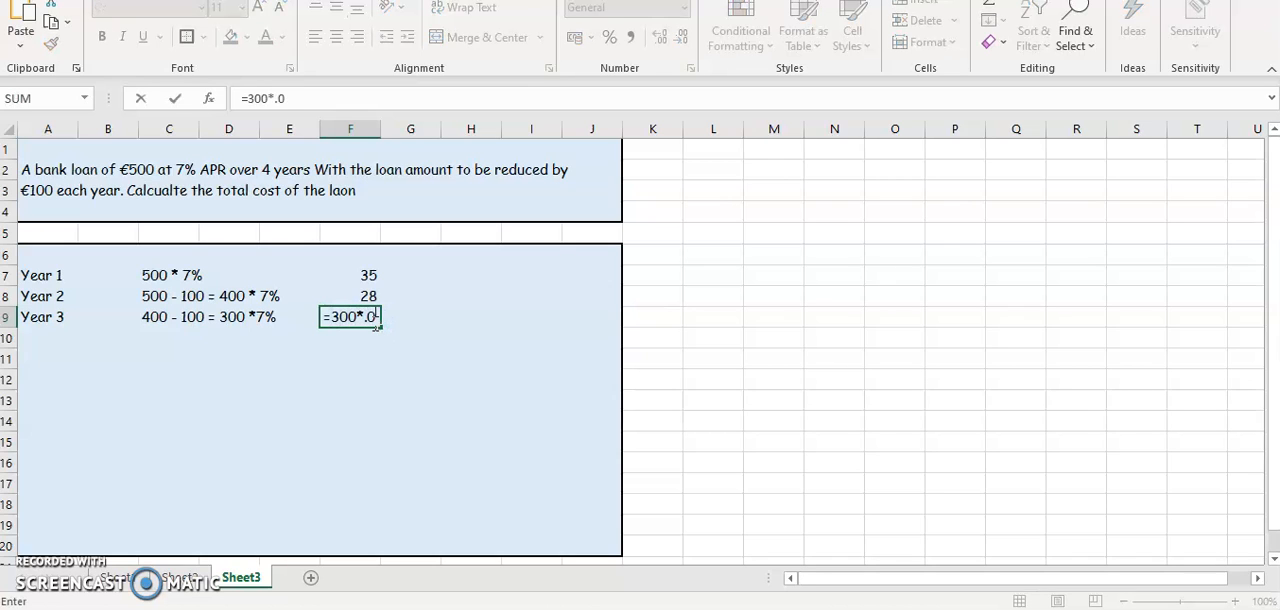
key("Enter")
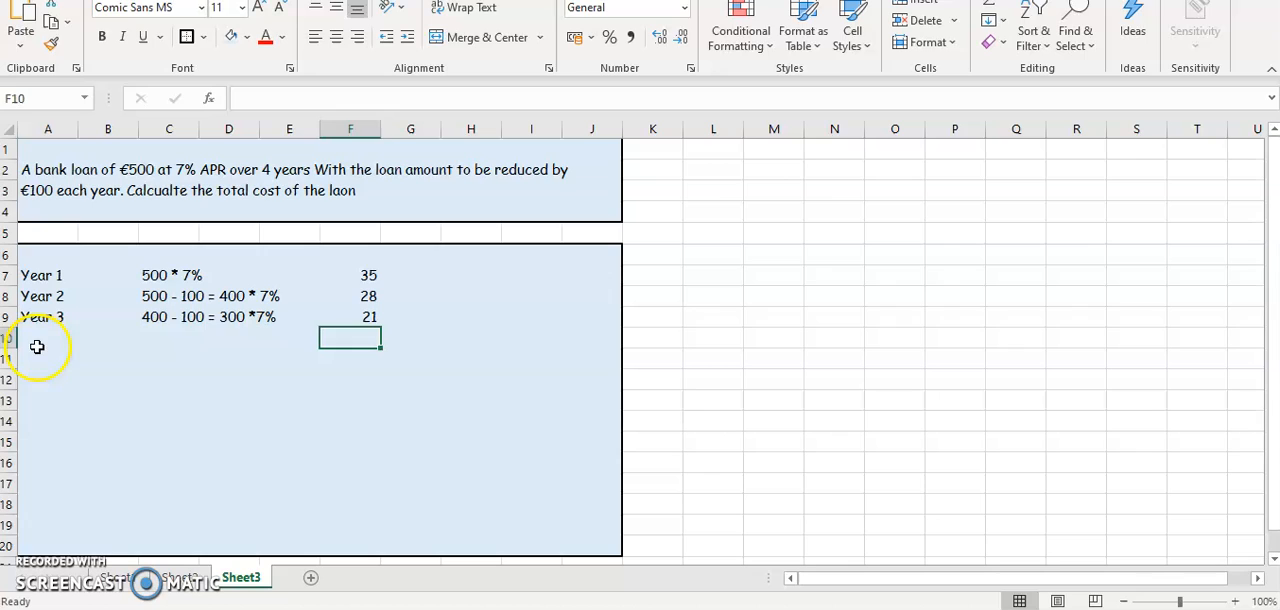
- Label A10 'Year 4' and type the working 300 - 100 = 200 * 7% in C10
type("YEa")
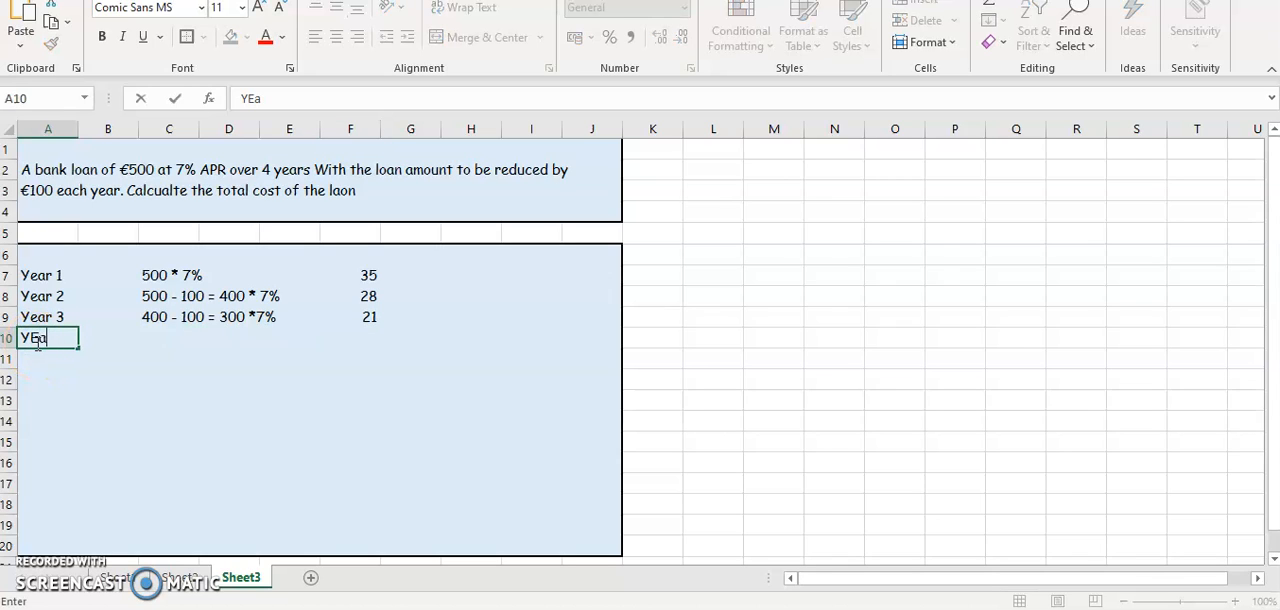
type("Year 4")
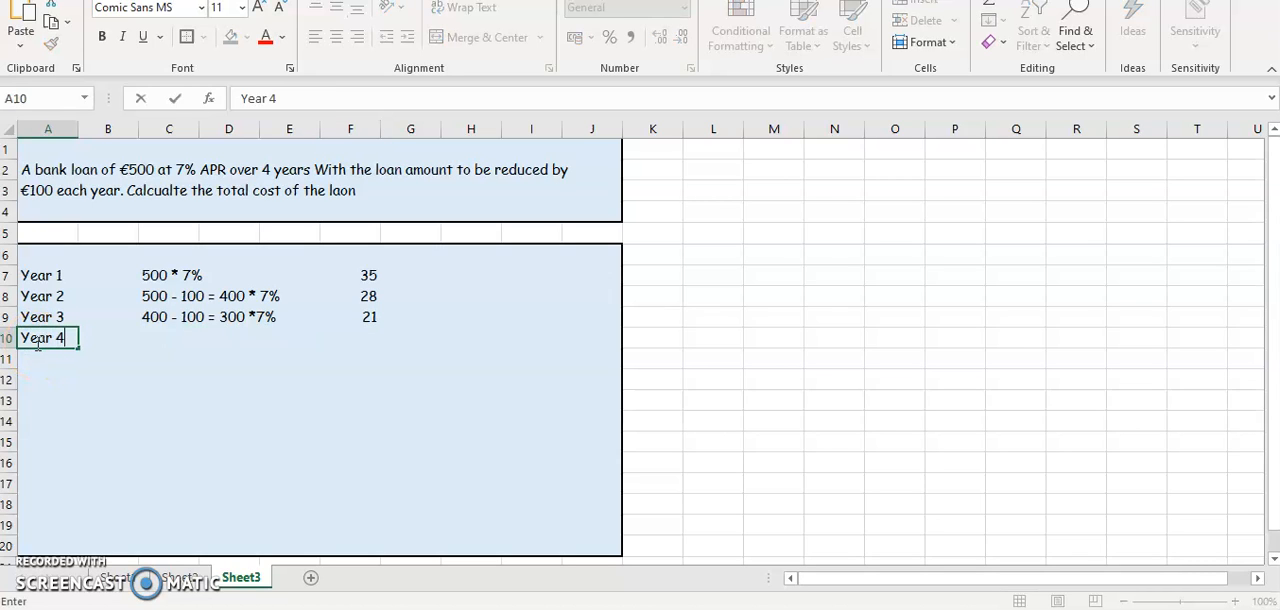
left_click(168, 338)
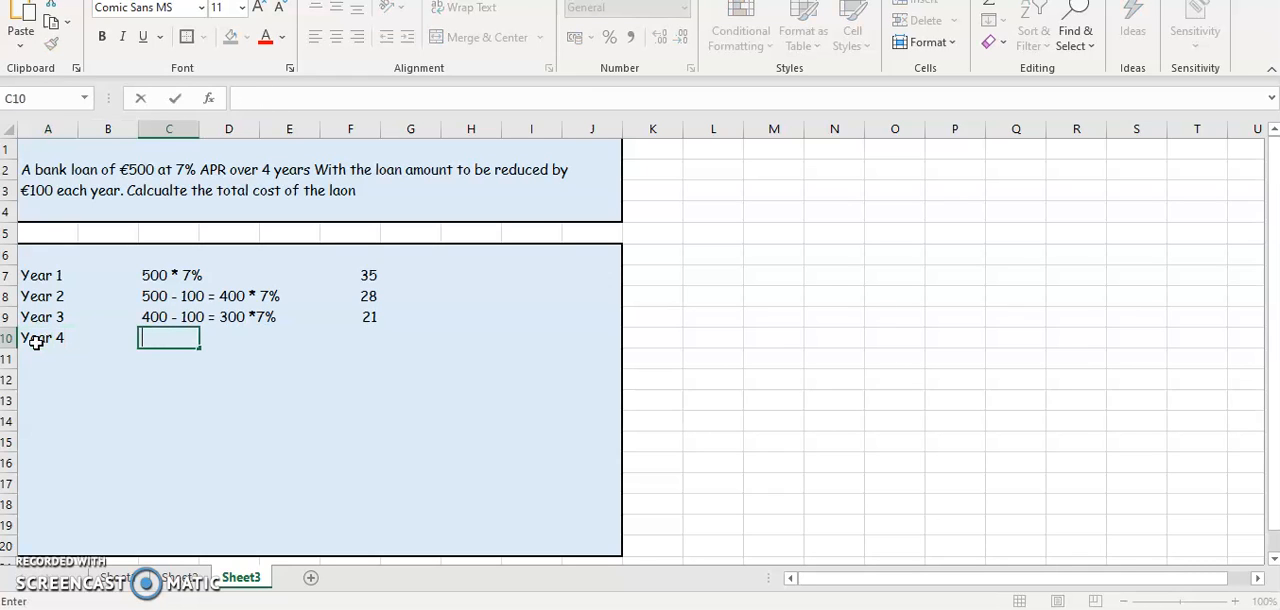
type("300 - 100")
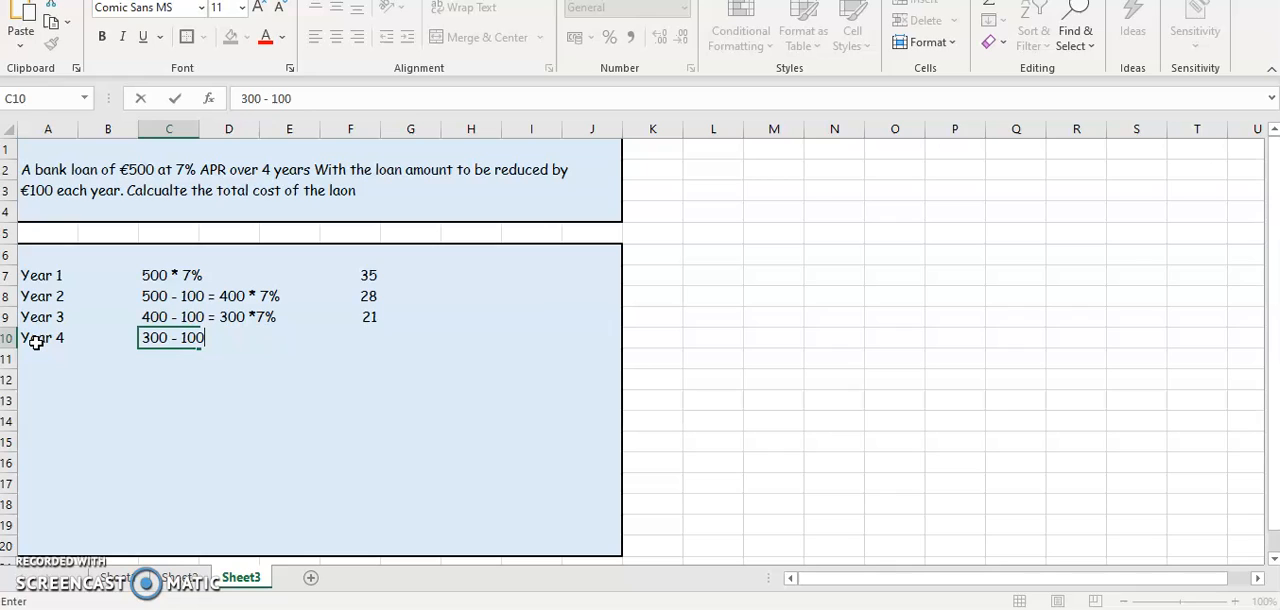
type("= 200")
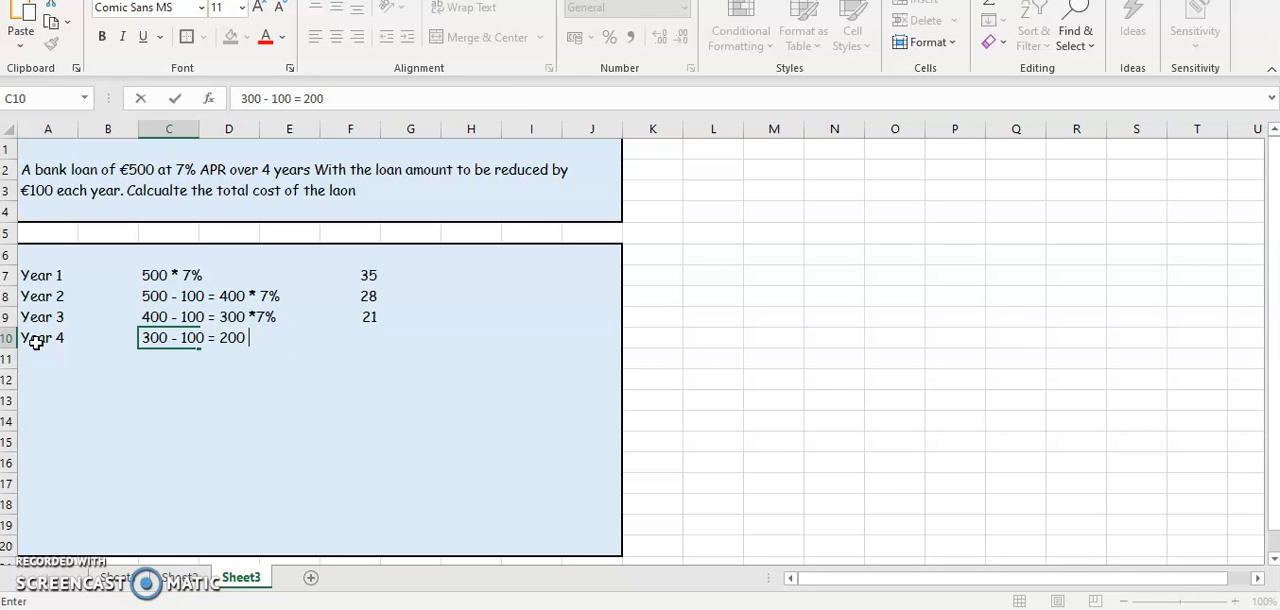
type("(")
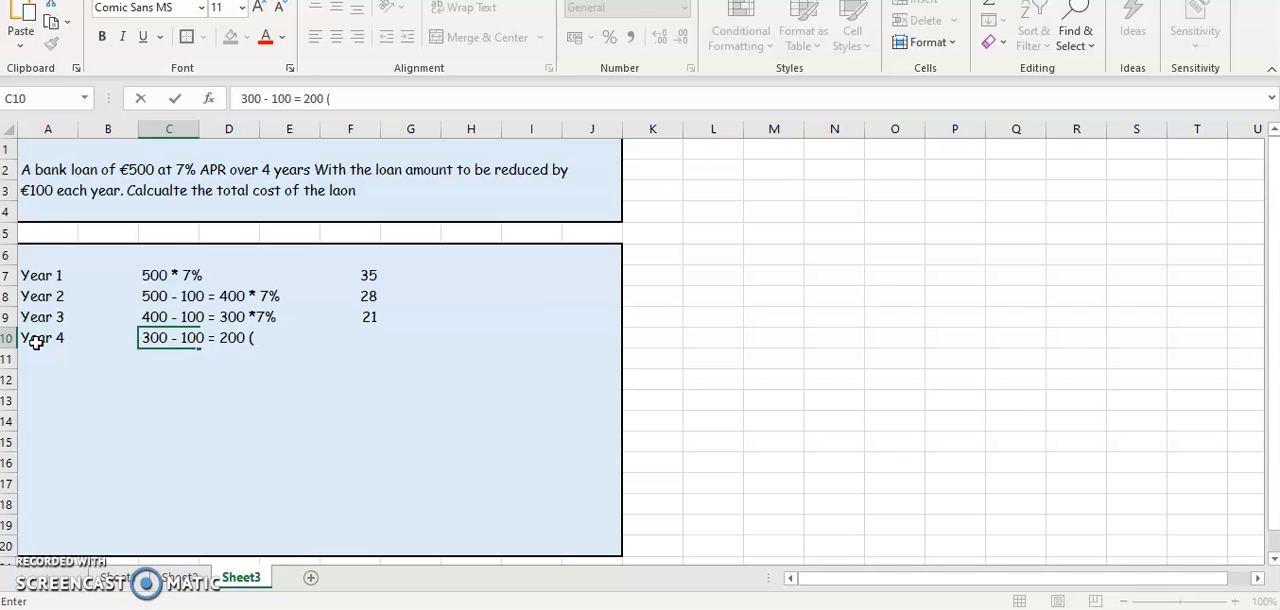
type("* 7%")
left_click(350, 337)
type("=")
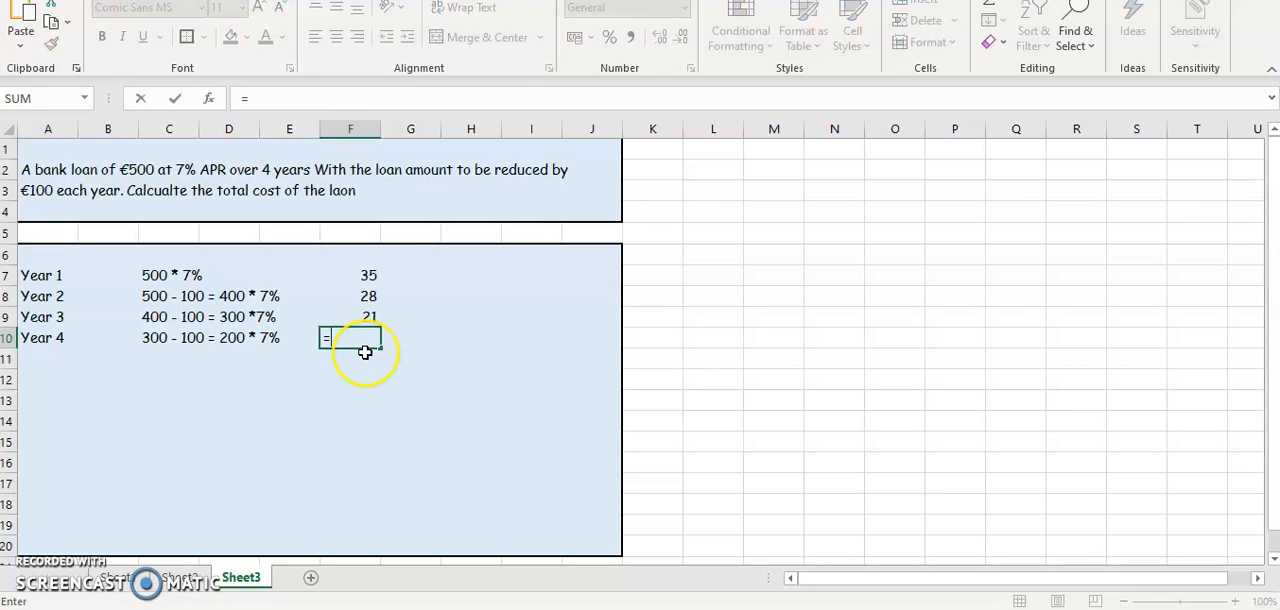
- Enter =200*.07 in F10 for Year 4 interest of 14
type("200")
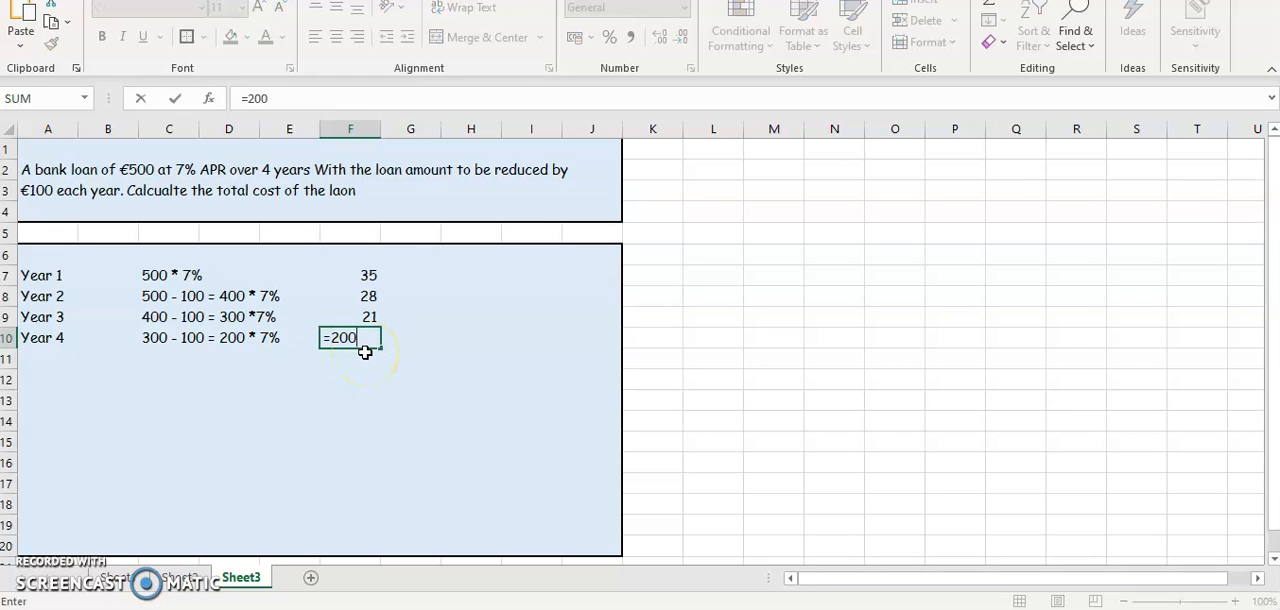
type("*")
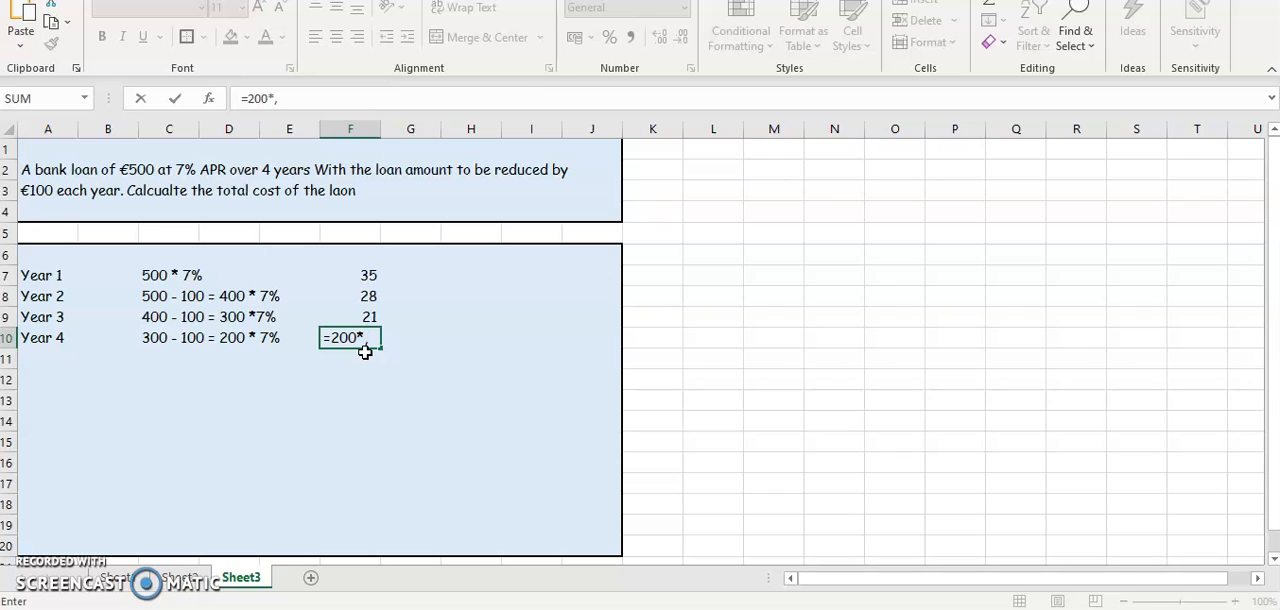
key("Enter")
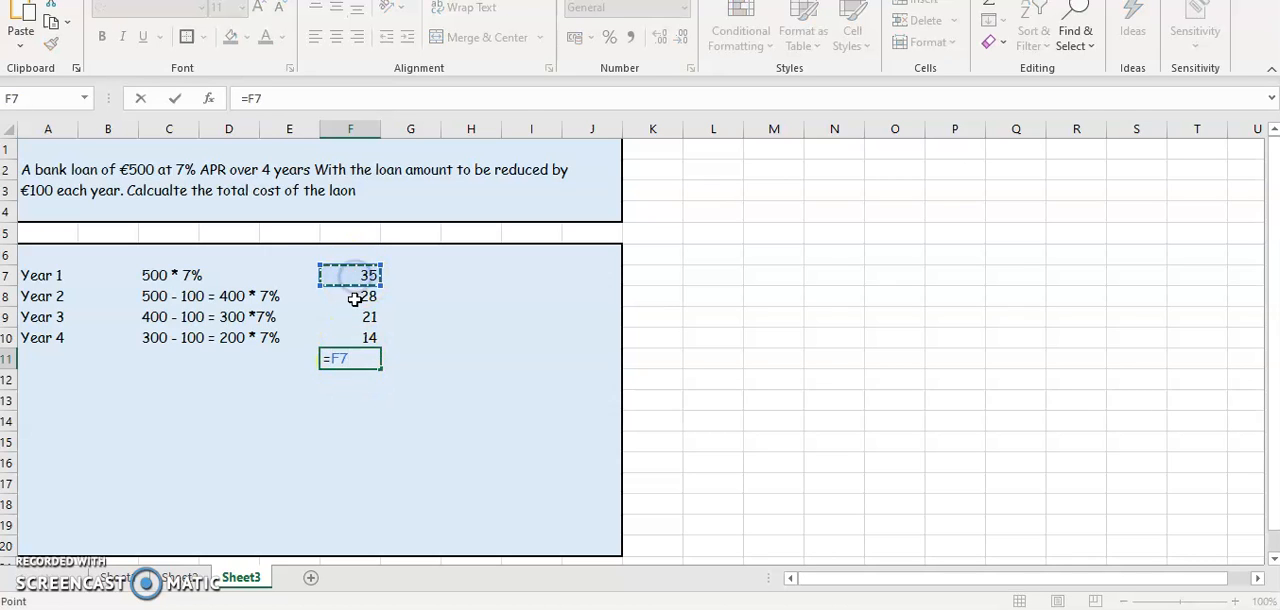
- Enter =F7+F8+F9+F10 in F11 to total the yearly interest as 98
left_click(349, 337)
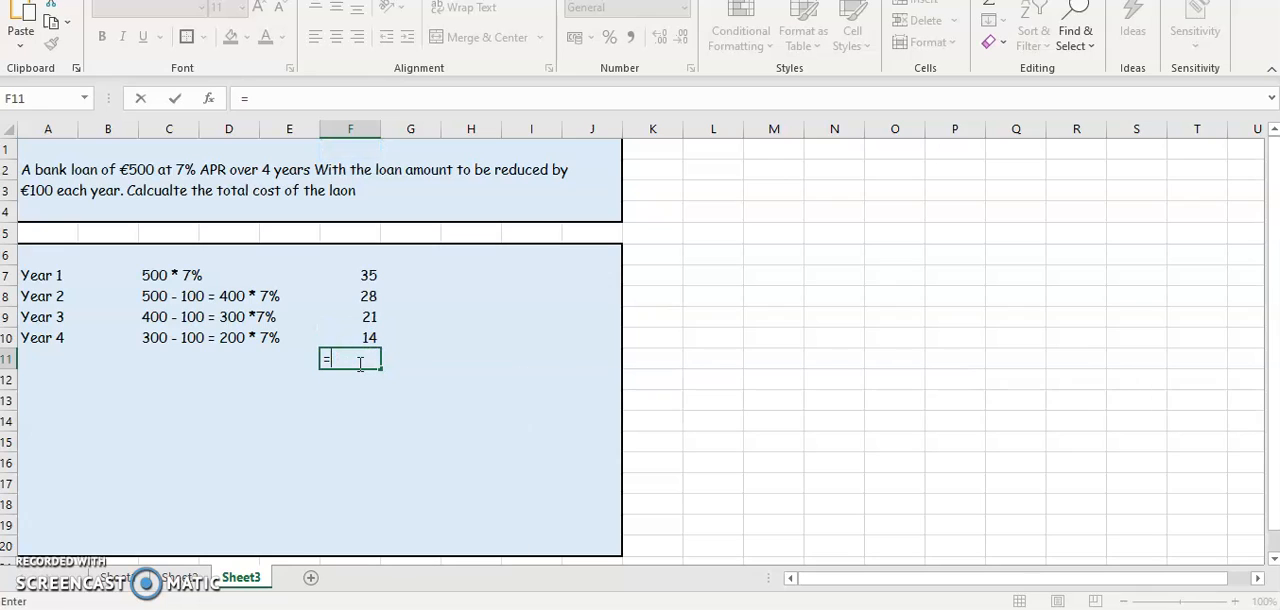
left_click(349, 275)
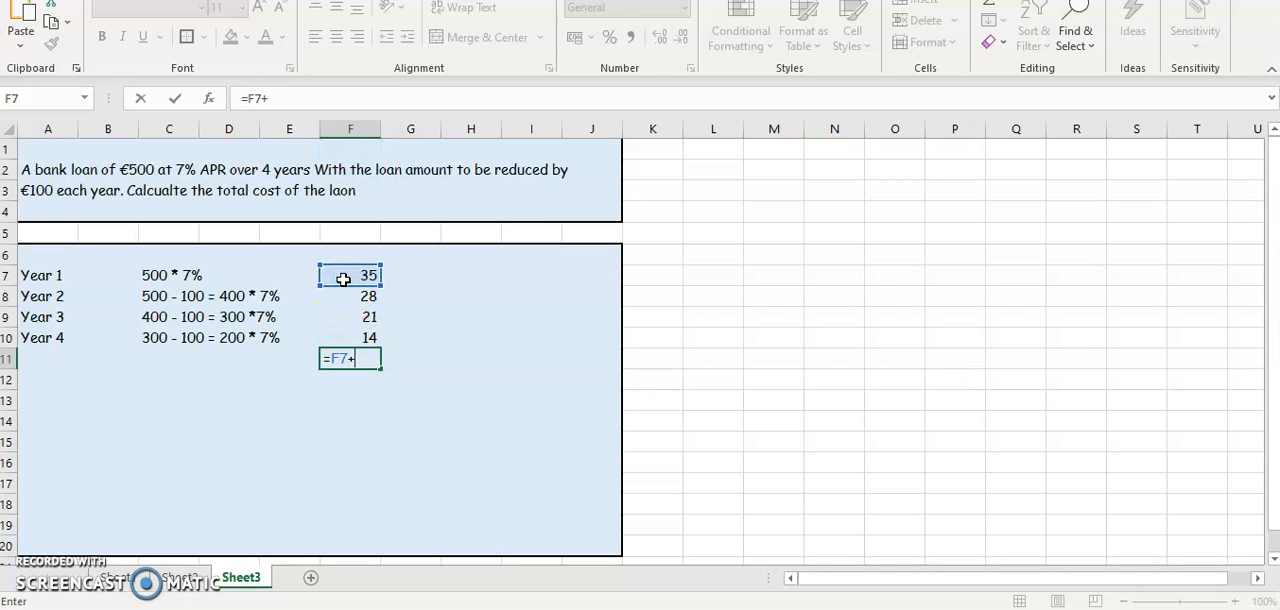
left_click(349, 296)
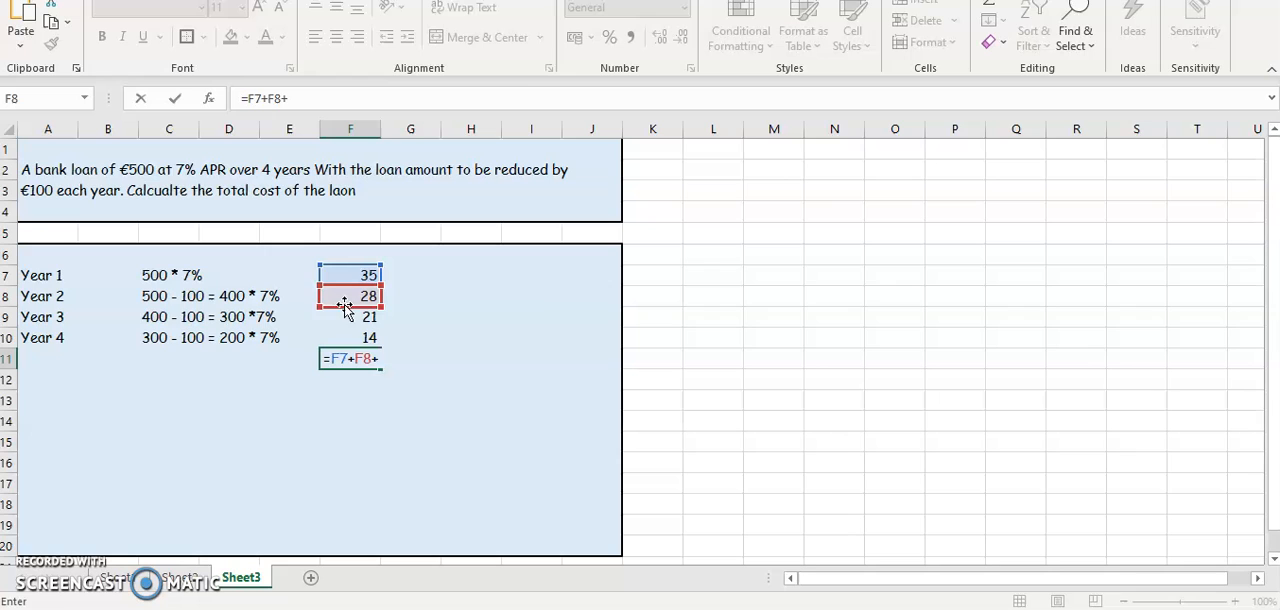
left_click(349, 317)
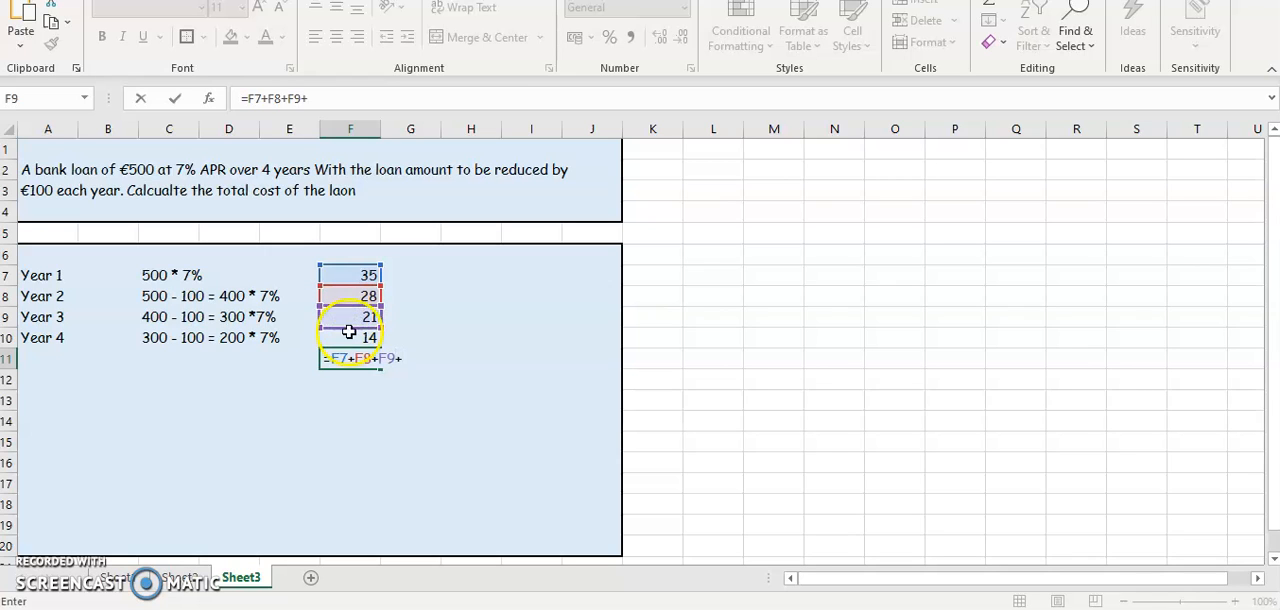
key("Enter")
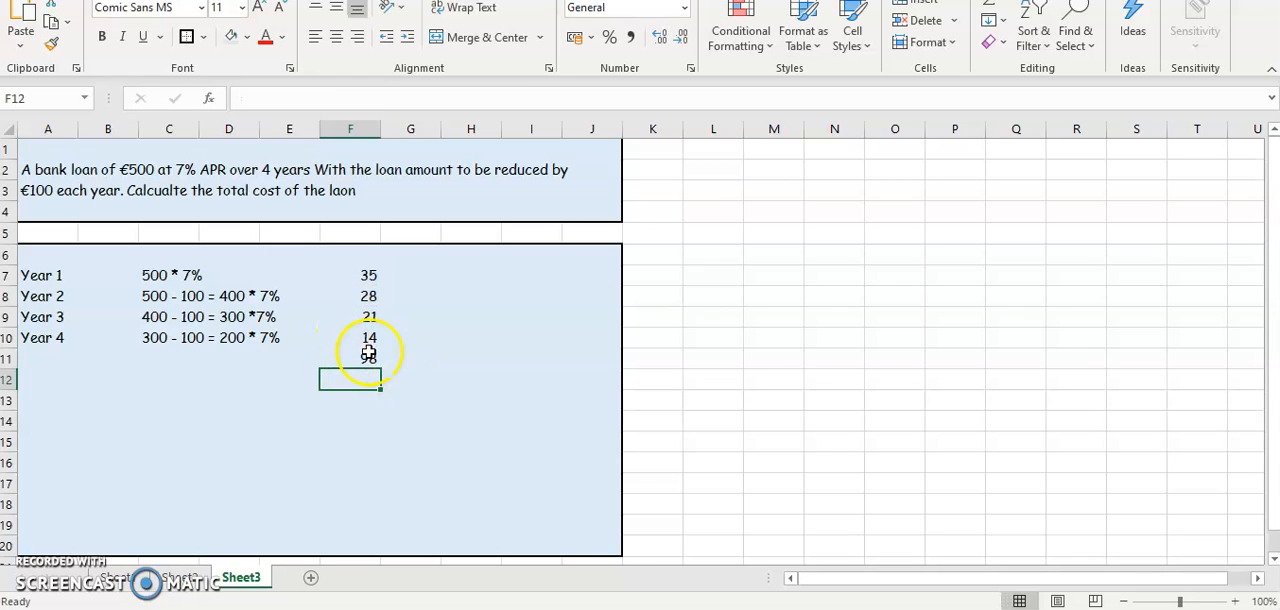
left_click(154, 400)
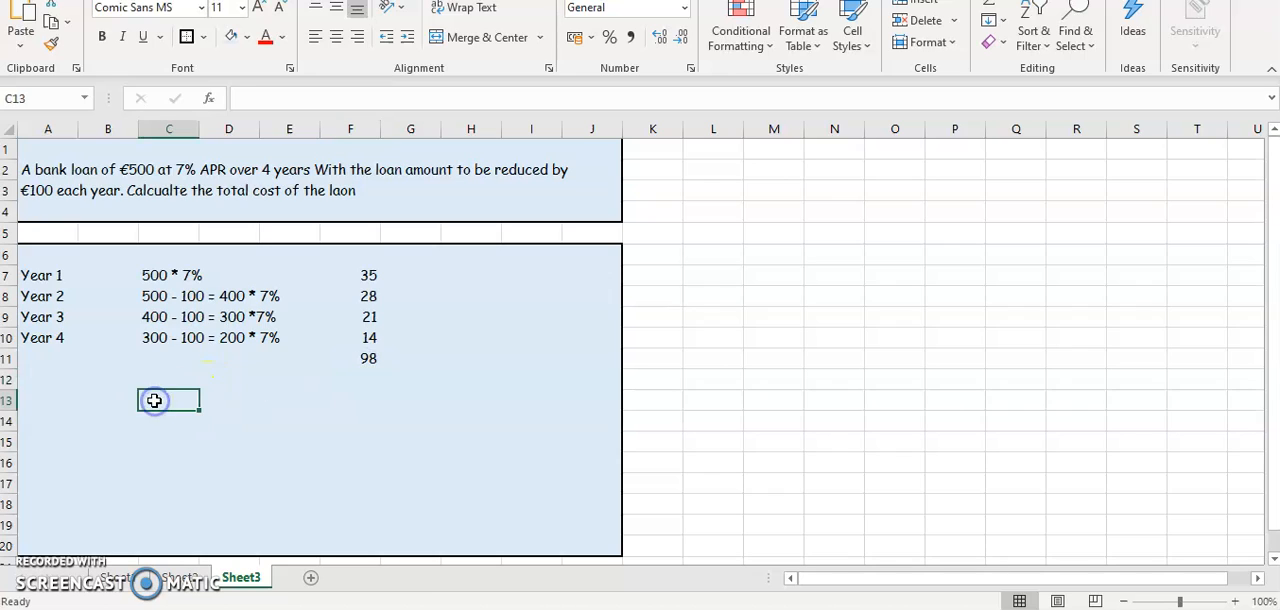
- Add Loan 500 and Interest 98 rows, with =C13+C14 giving total cost 598
type("Lon")
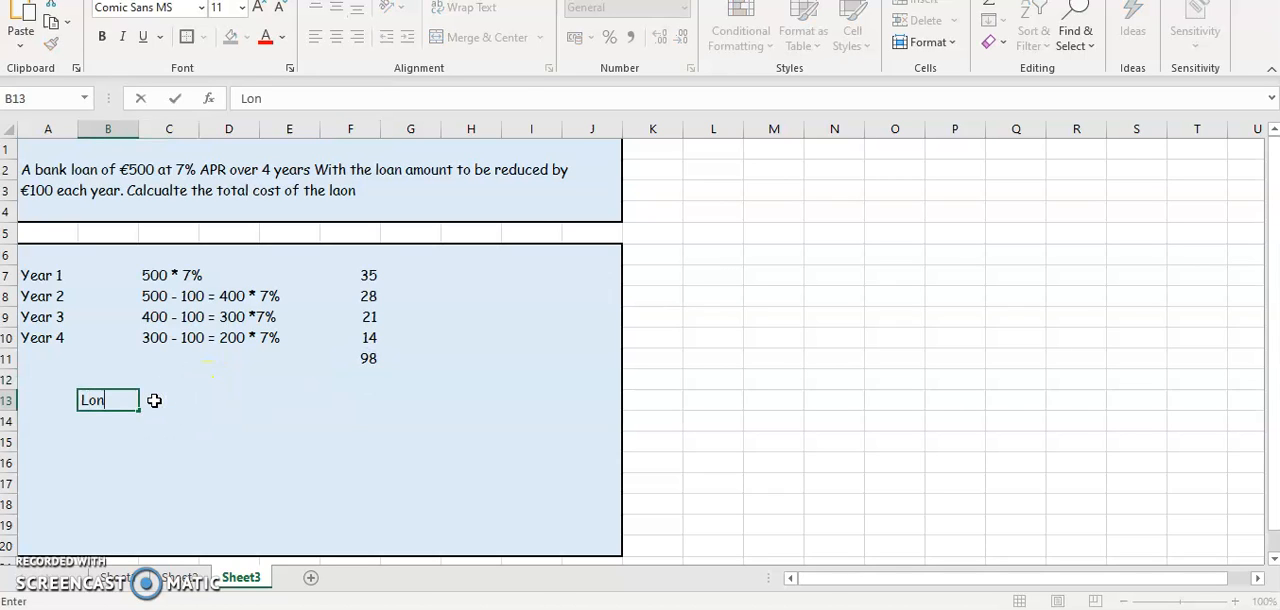
key("Backspace")
type("a")
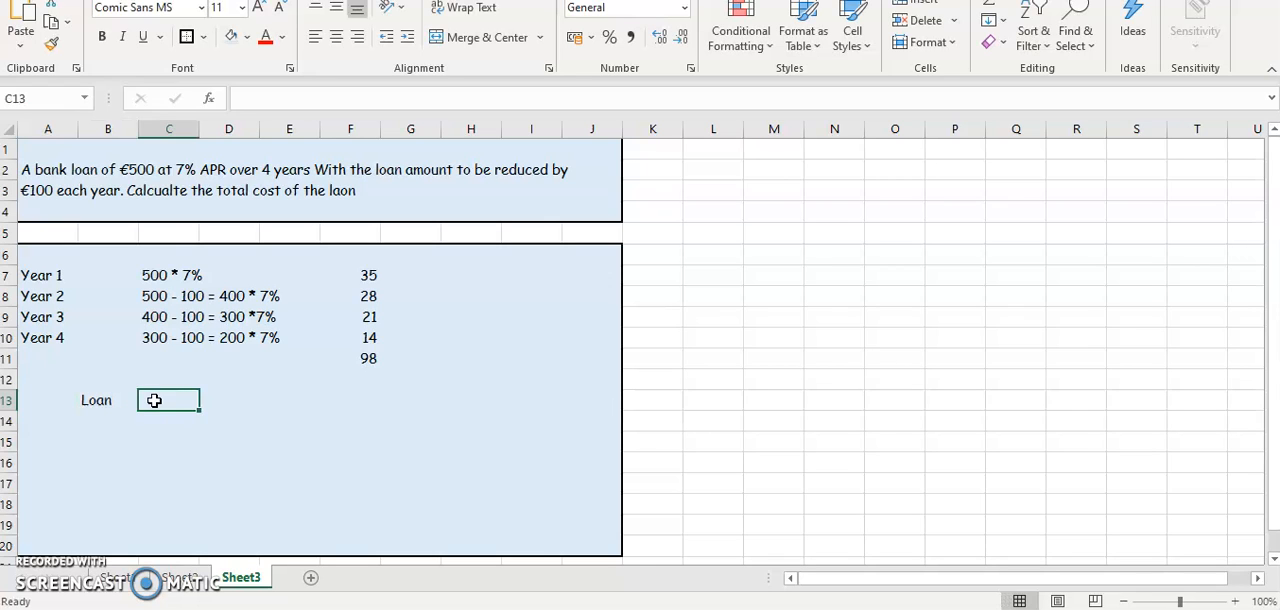
type("500")
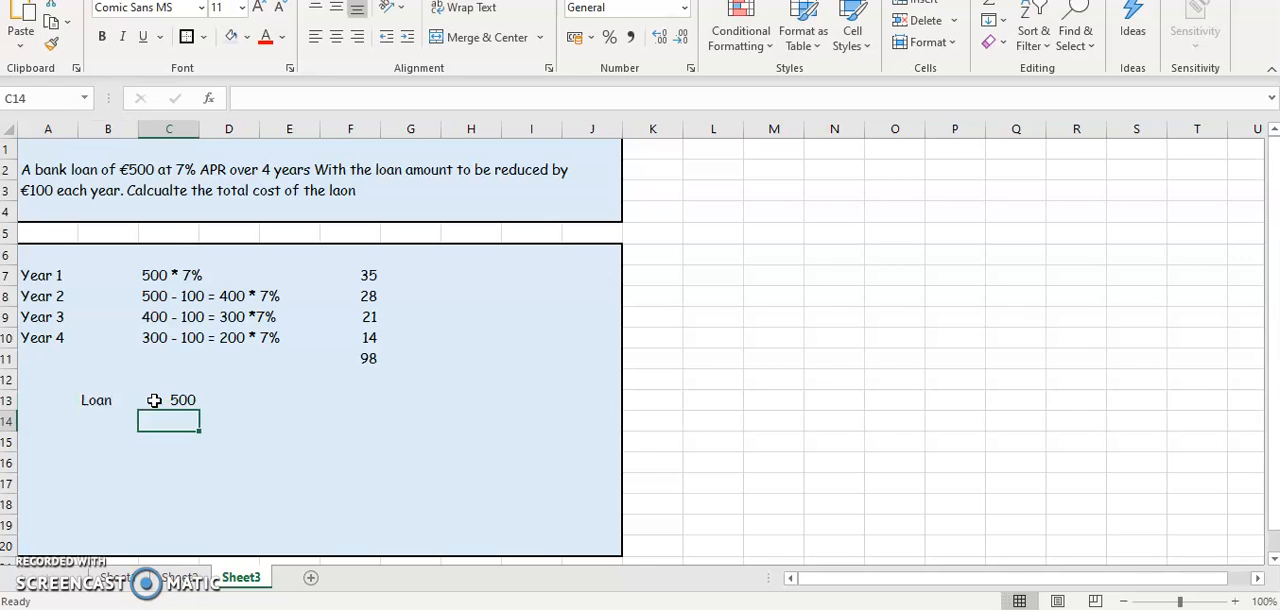
type("Interest")
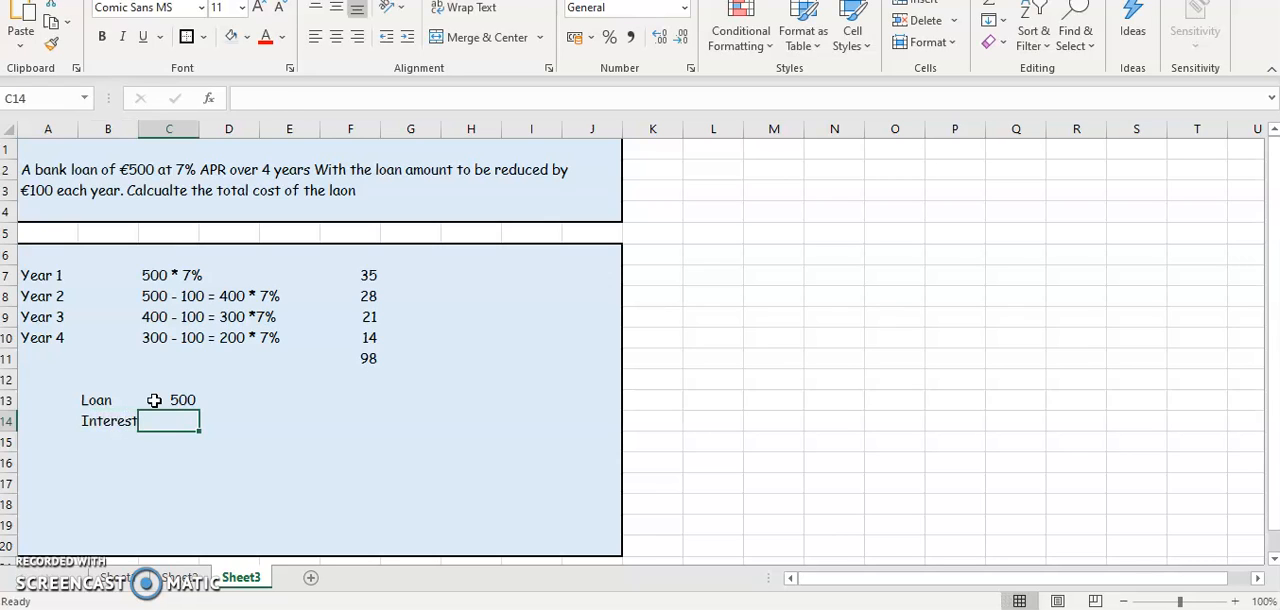
type("=")
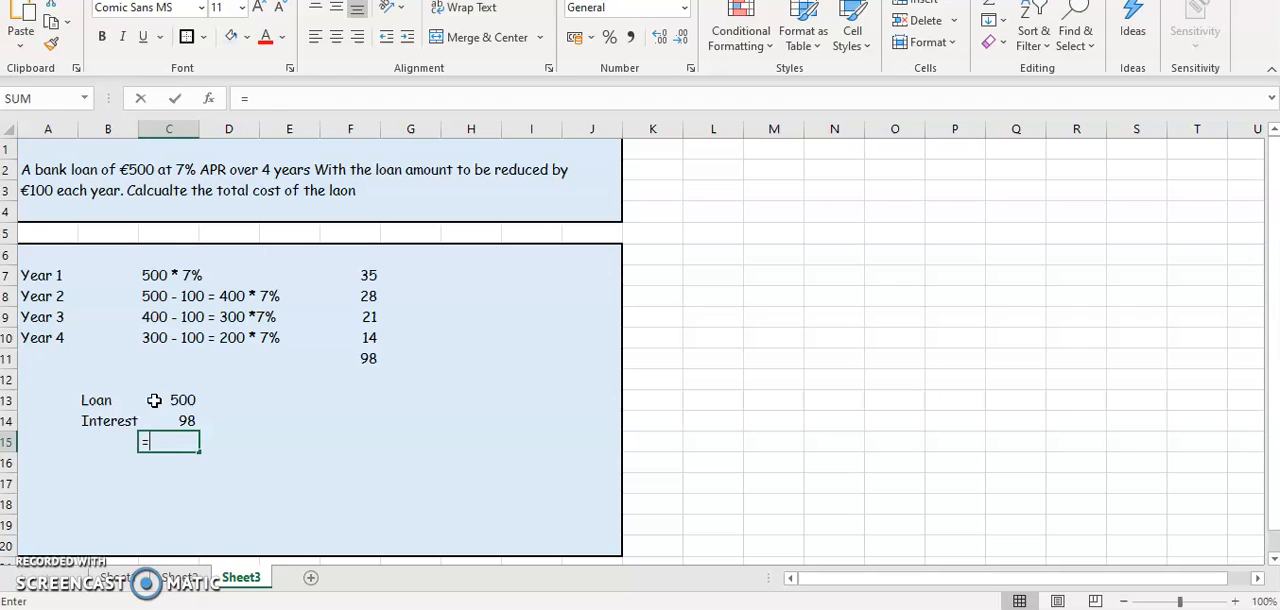
left_click(168, 400)
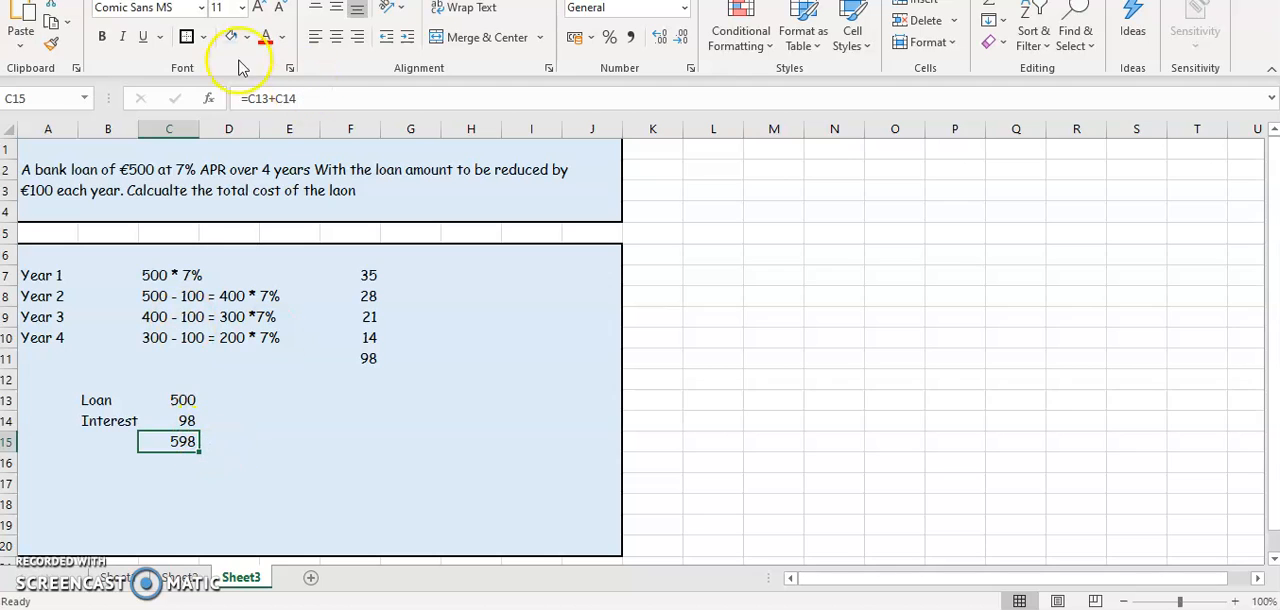
left_click(202, 37)
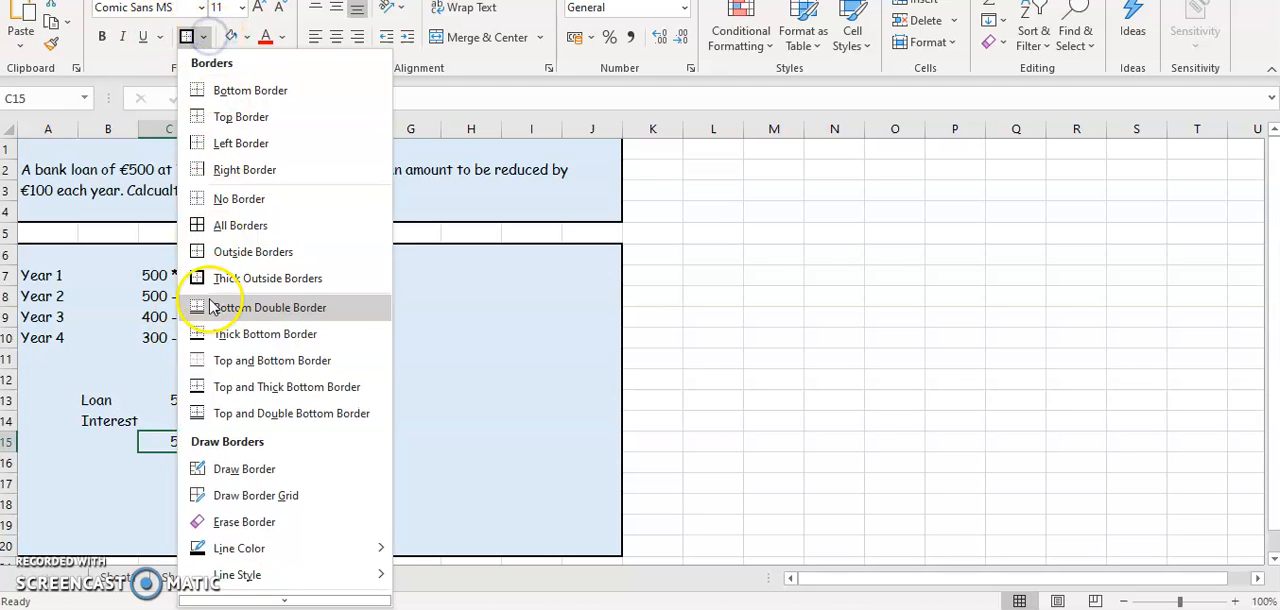